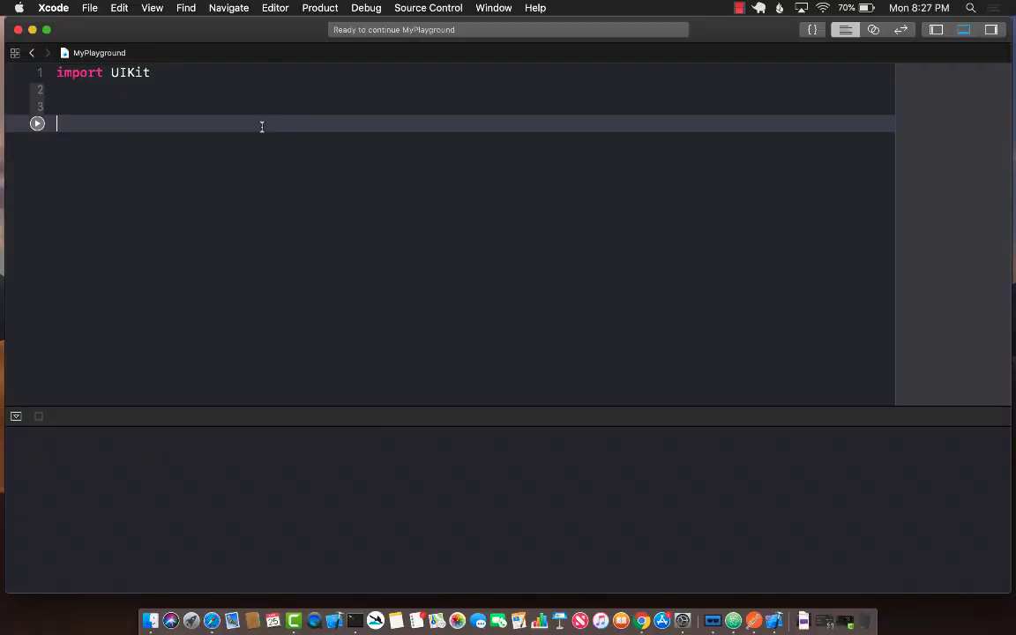
Step: Show the About Xcode window with the installed version (10.2 beta 4)
click(53, 7)
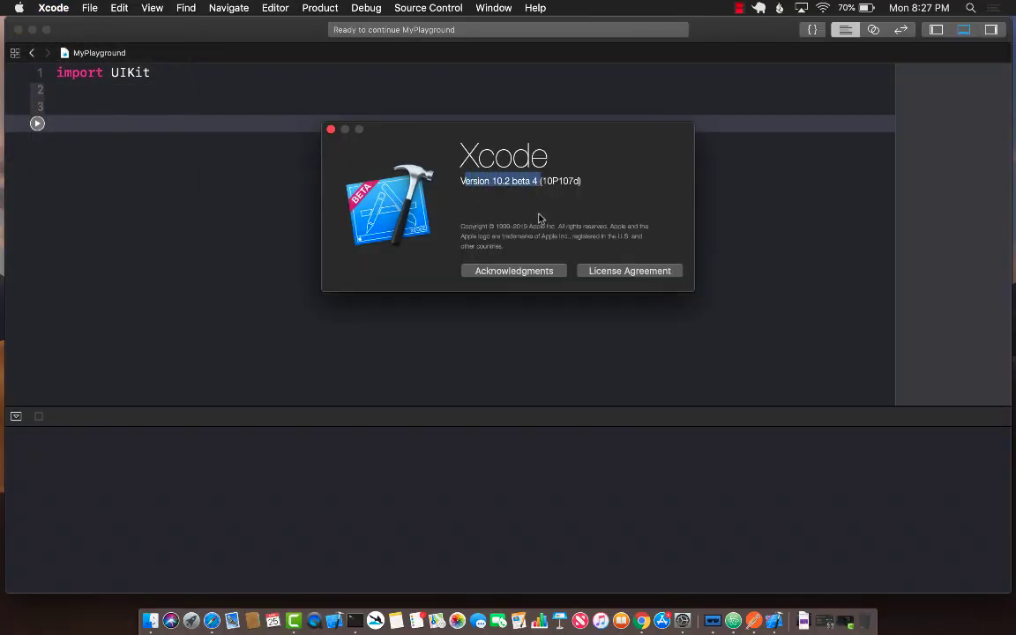
mouse_move(522, 204)
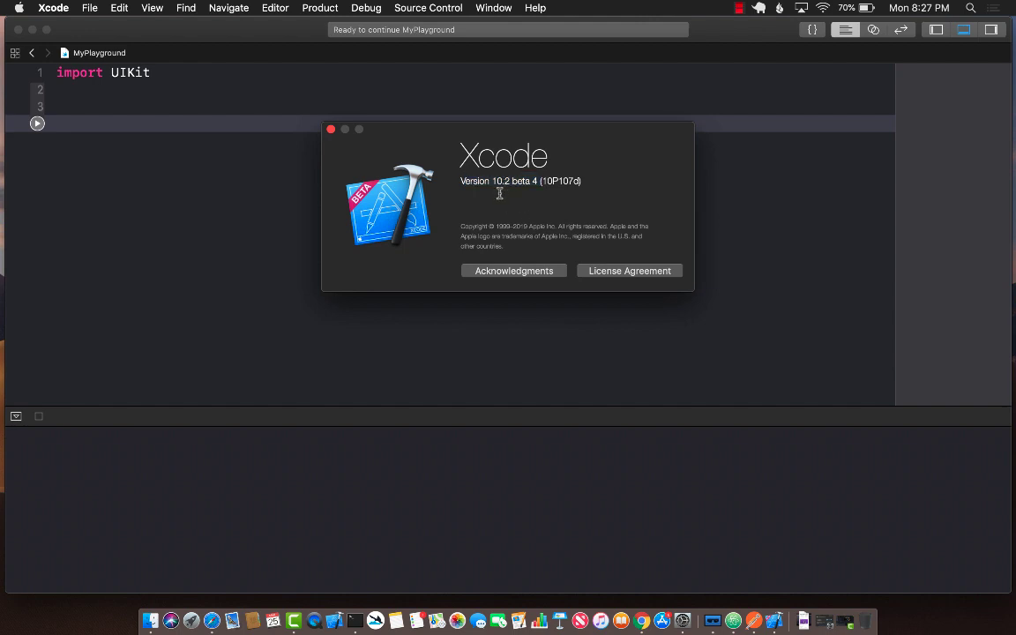
mouse_move(331, 131)
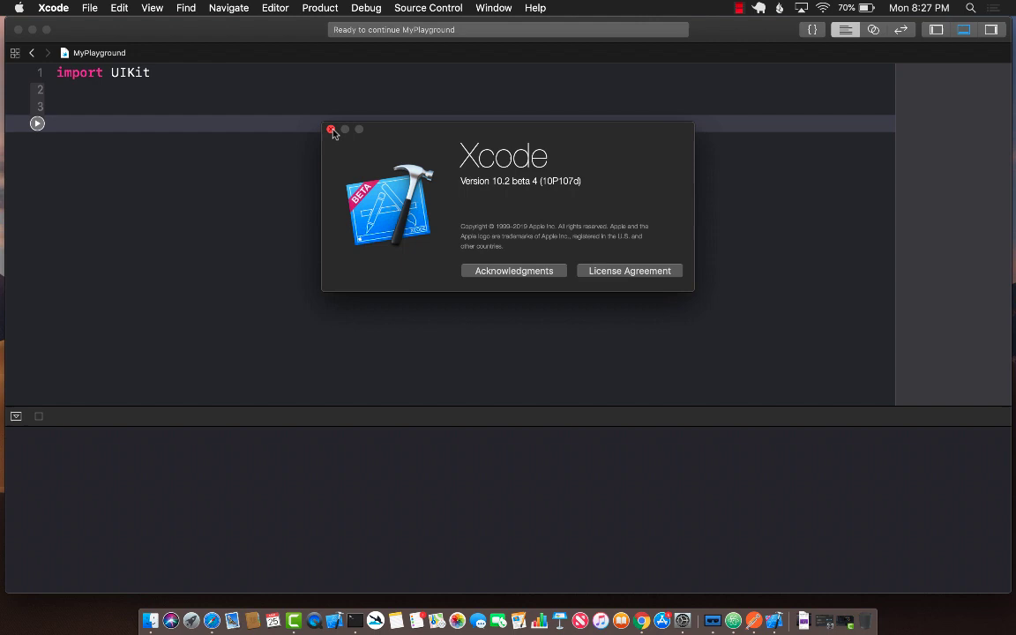
Step: Close the About Xcode window to return to the MyPlayground editor
click(331, 130)
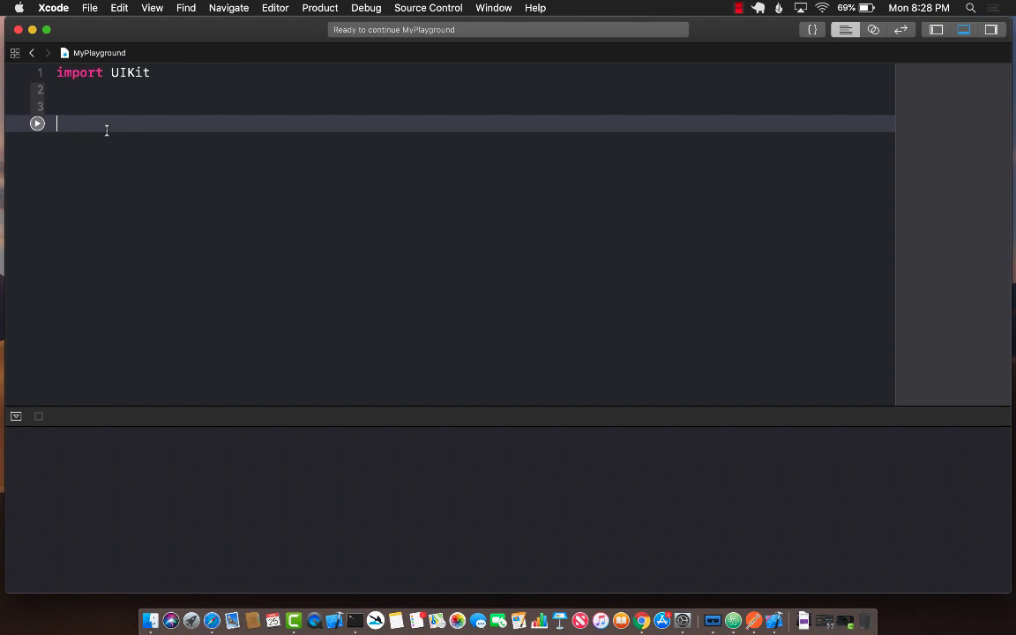
text(func)
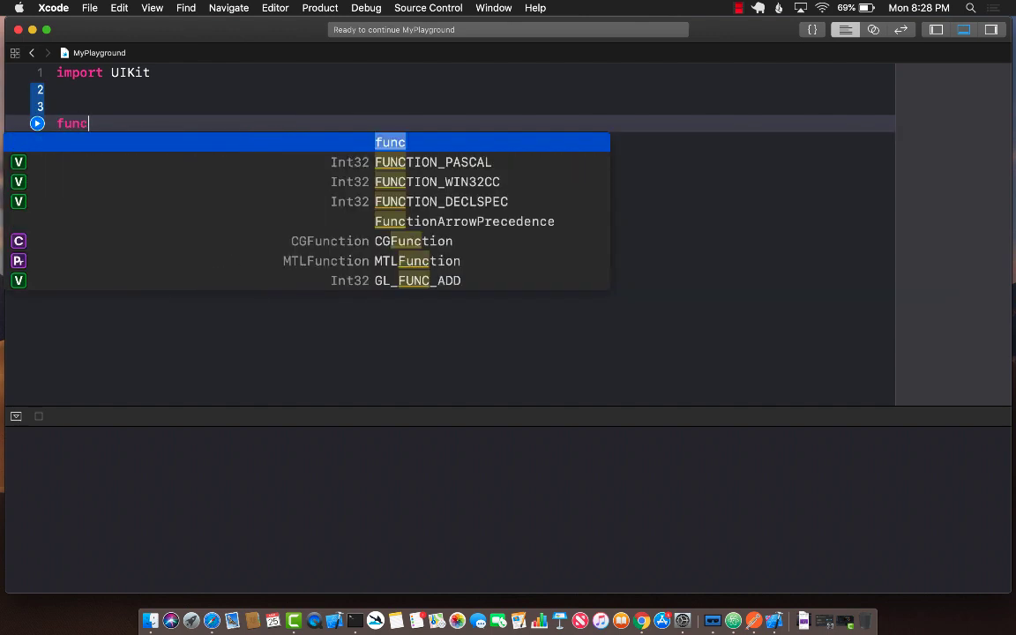
text(fetch)
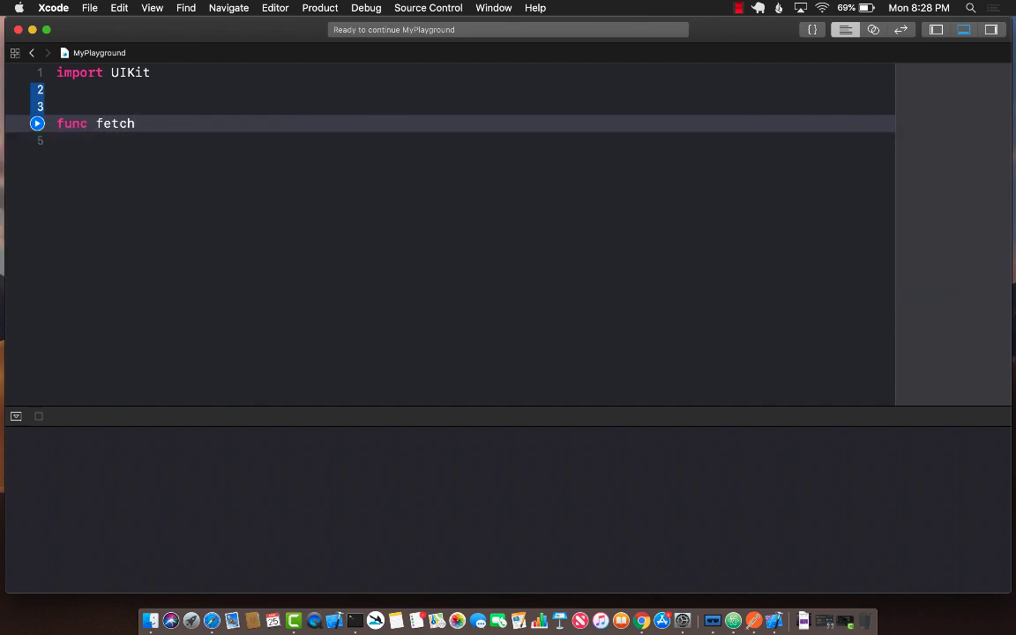
text(Posts(url:)
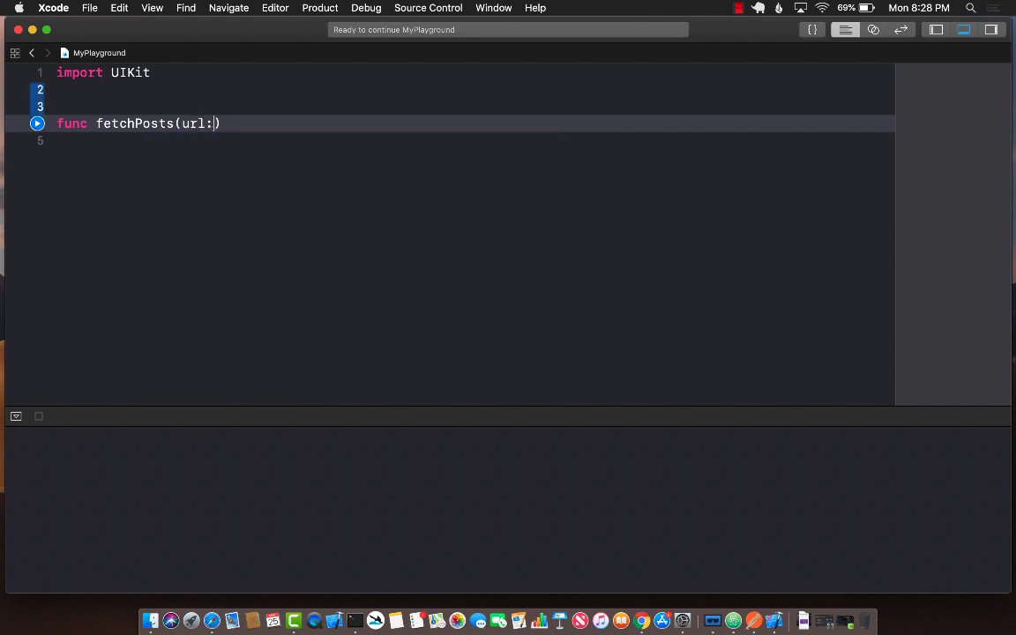
text(URL, c)
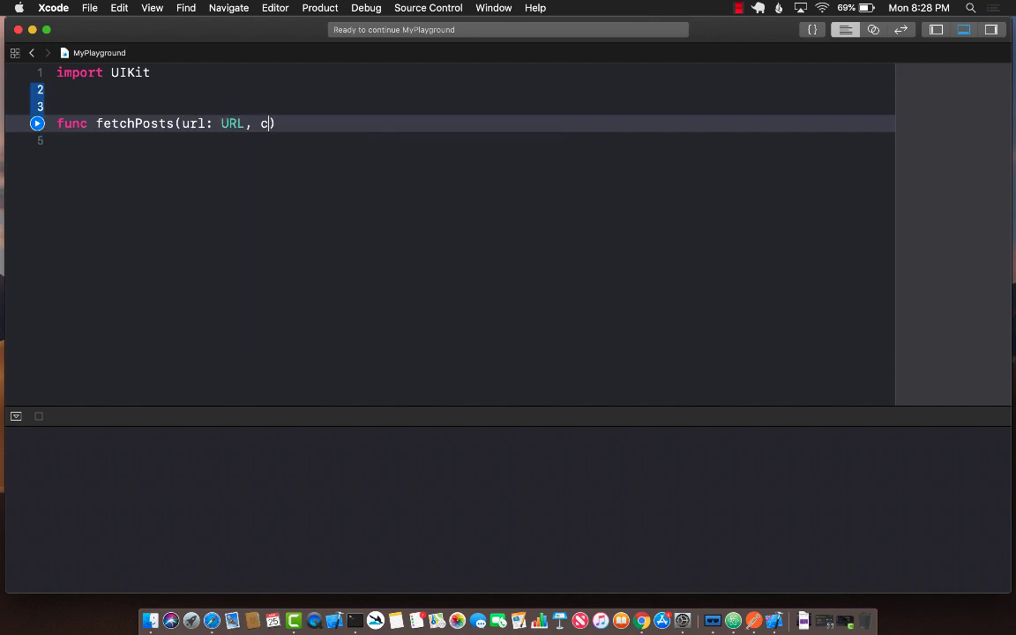
text(ompletion)
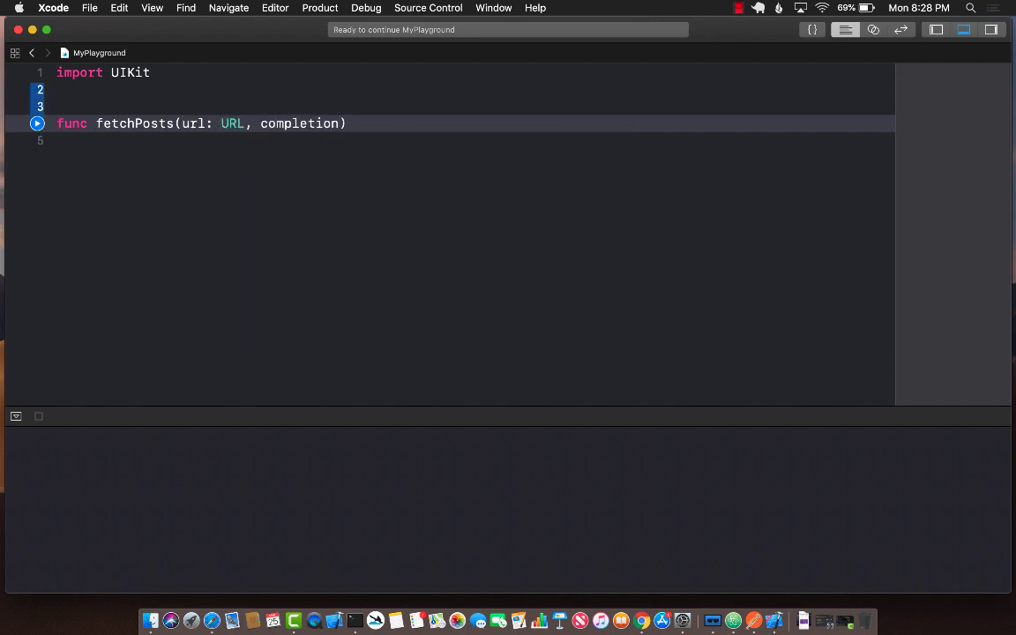
text(@escapin)
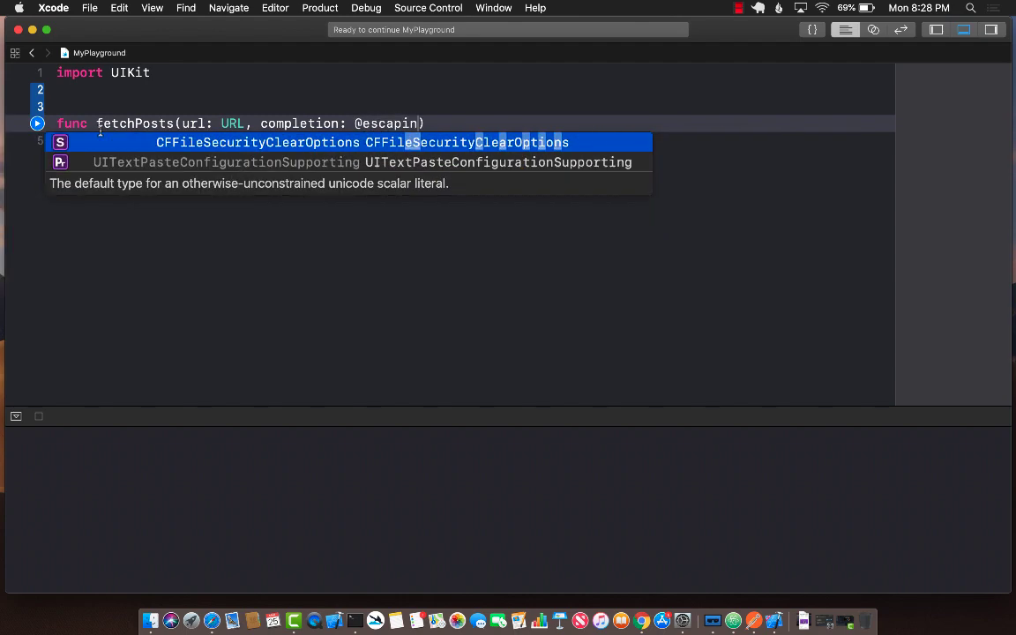
key(Escape)
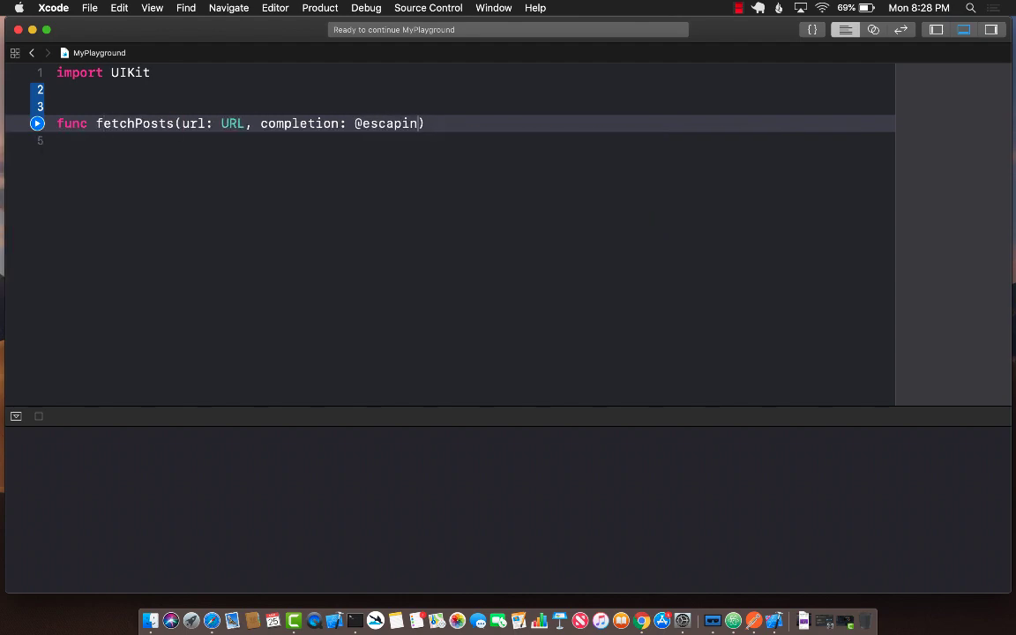
text(g (R))
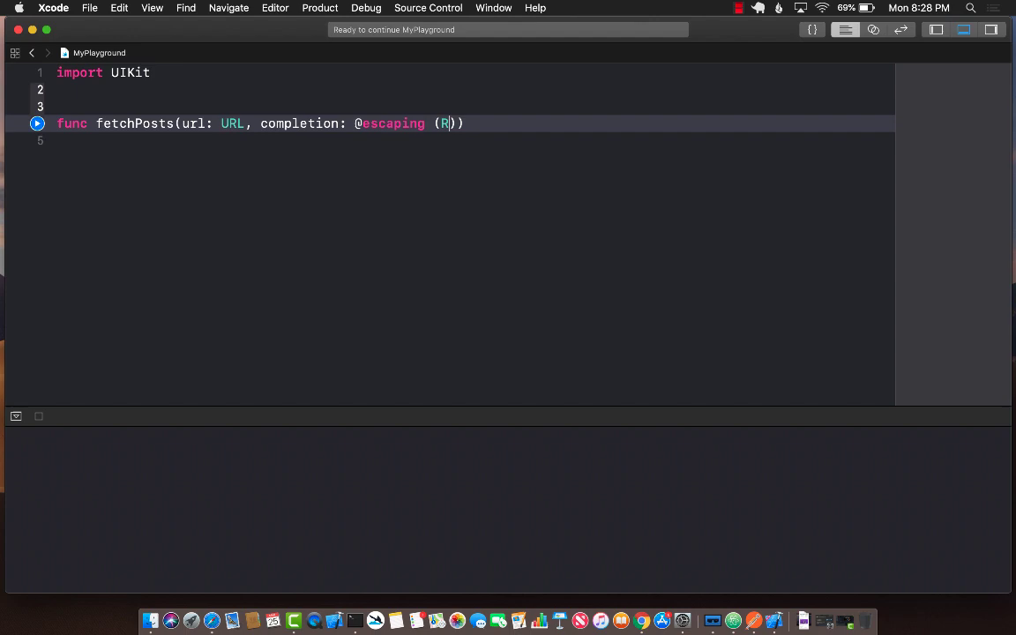
Step: Finish the completion type as (Result<[Post], NetworkError>) -> Void and open the function body
text(esult<)
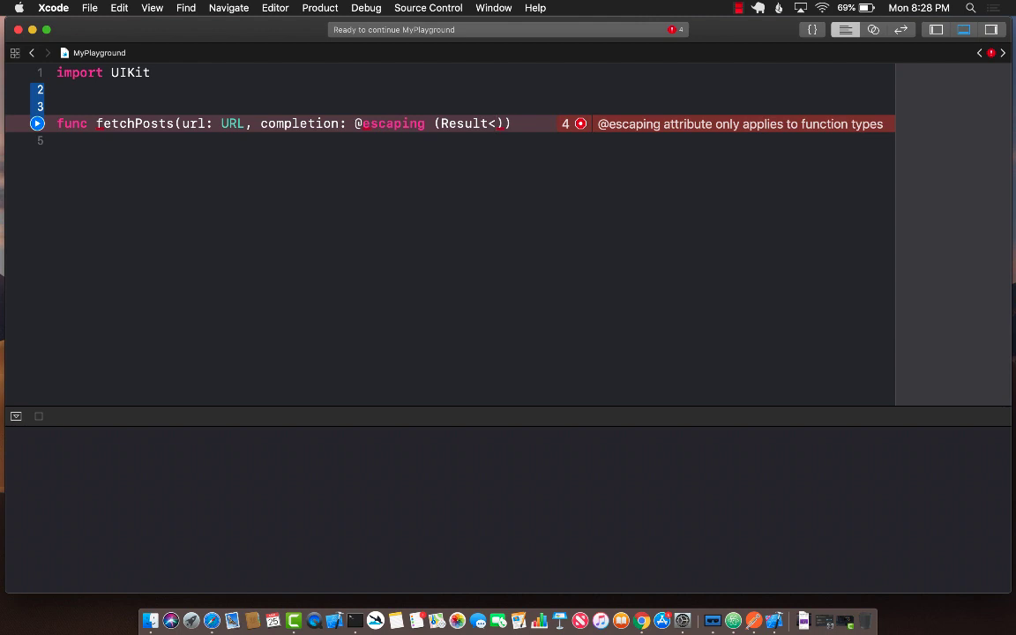
text(Post)
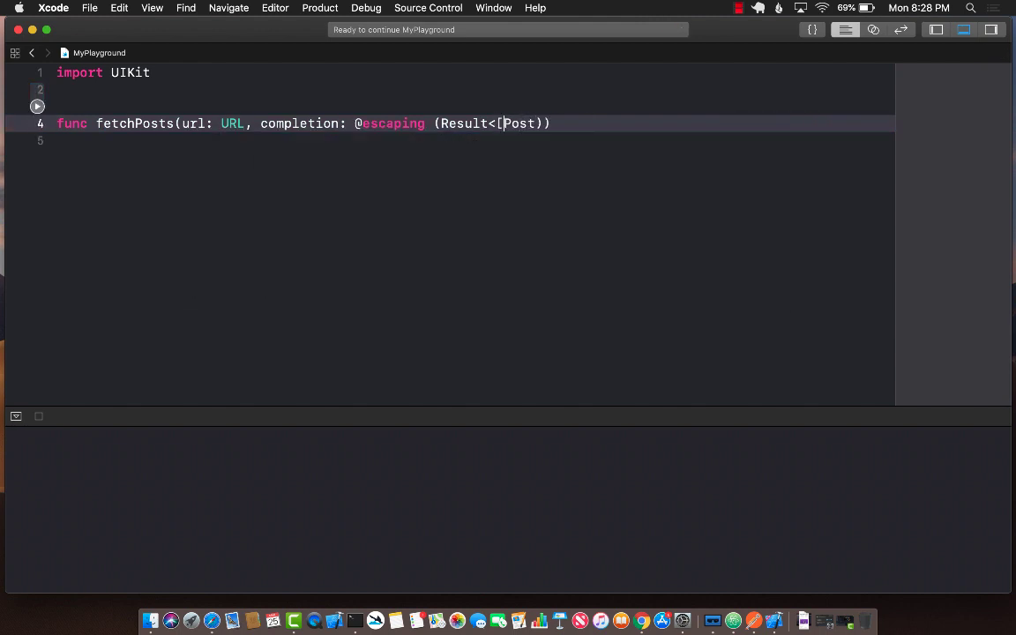
text(],)
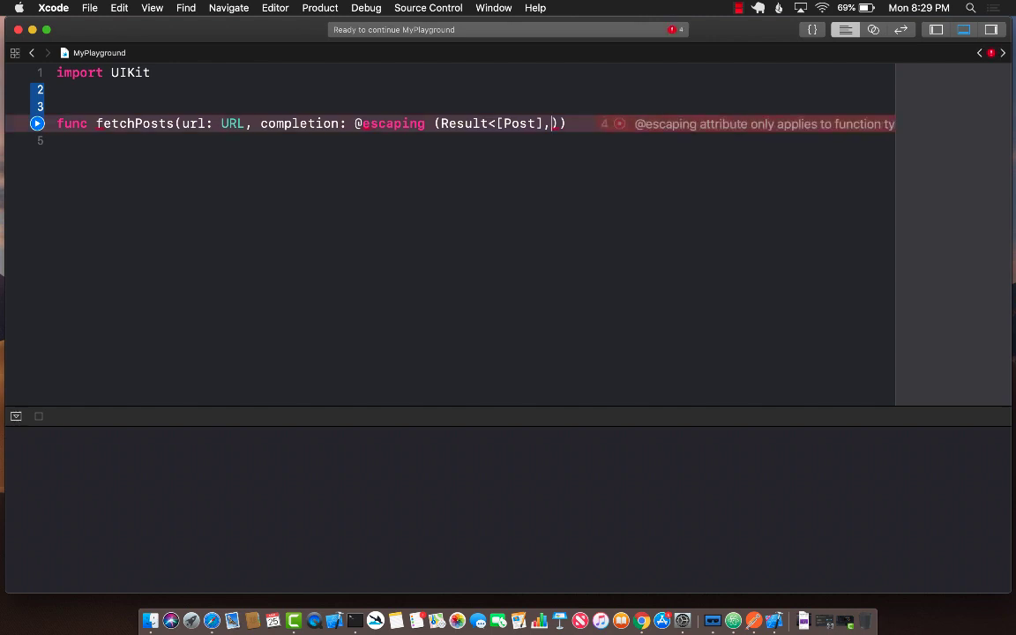
text(Erro)
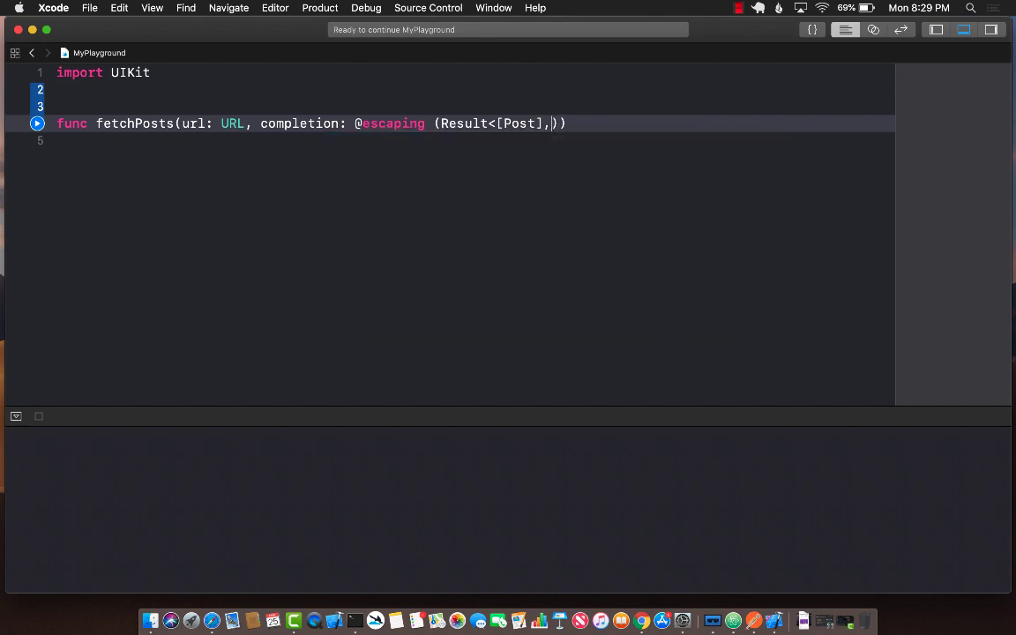
text(NetworkError>)
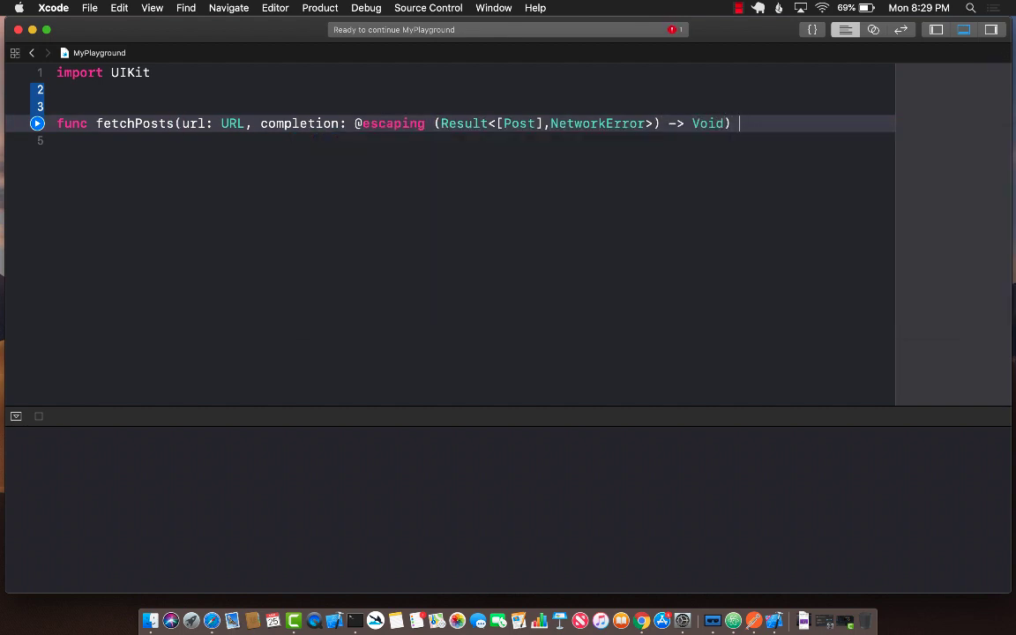
text({)
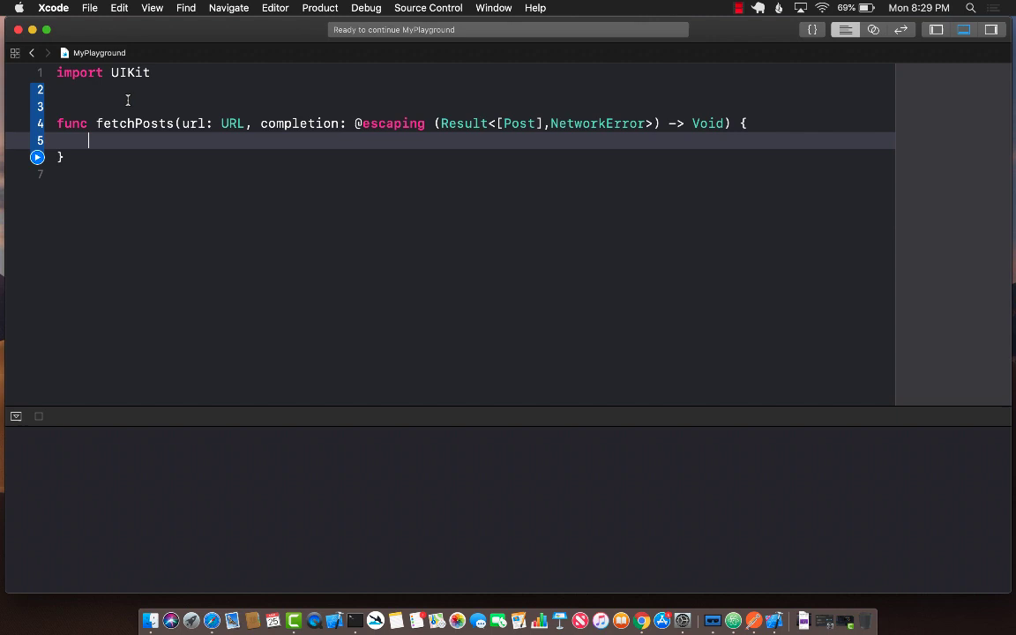
Step: Add struct Post: Decodable with let title: String and let body: String above fetchPosts
double_click(519, 123)
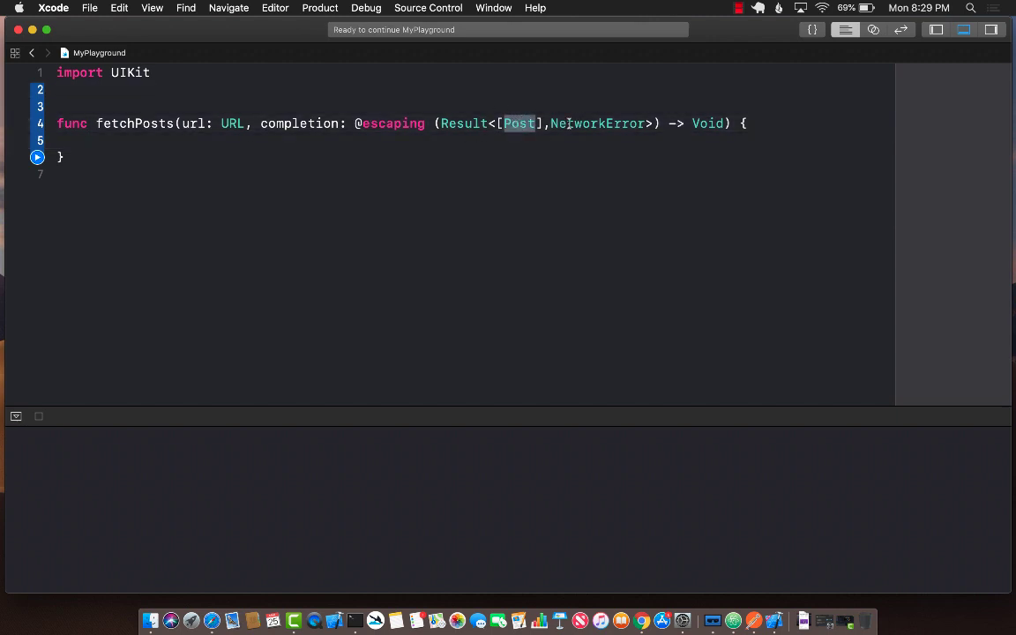
double_click(596, 124)
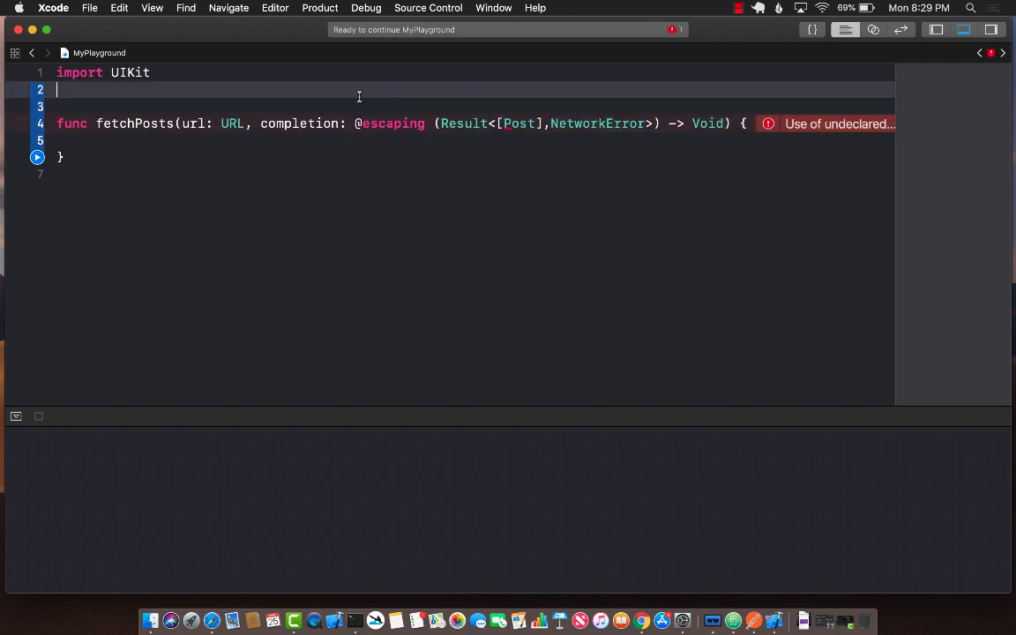
text(struct)
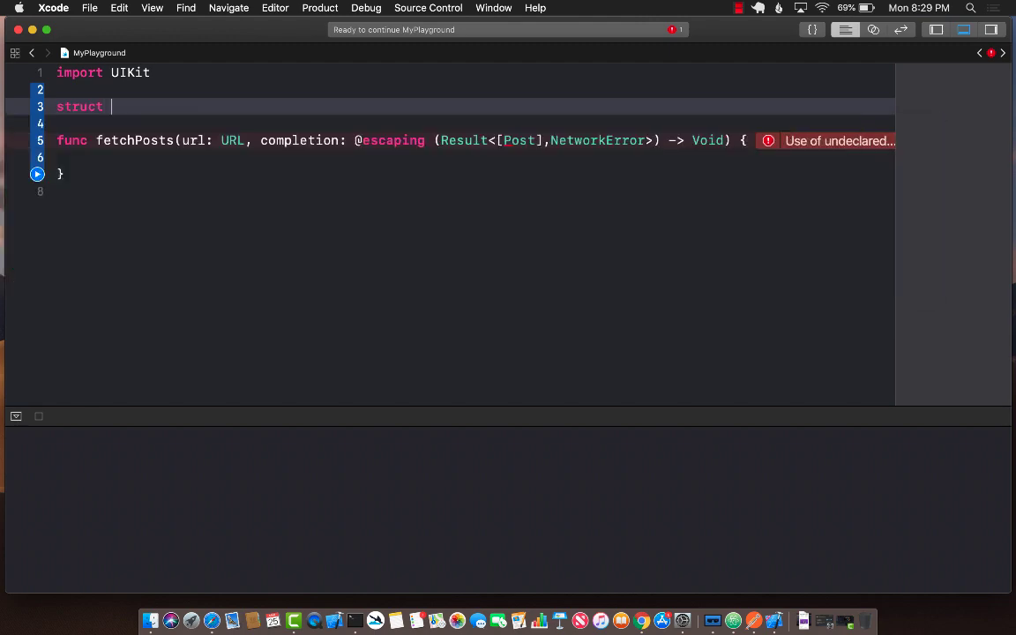
text(Post: Decodable {)
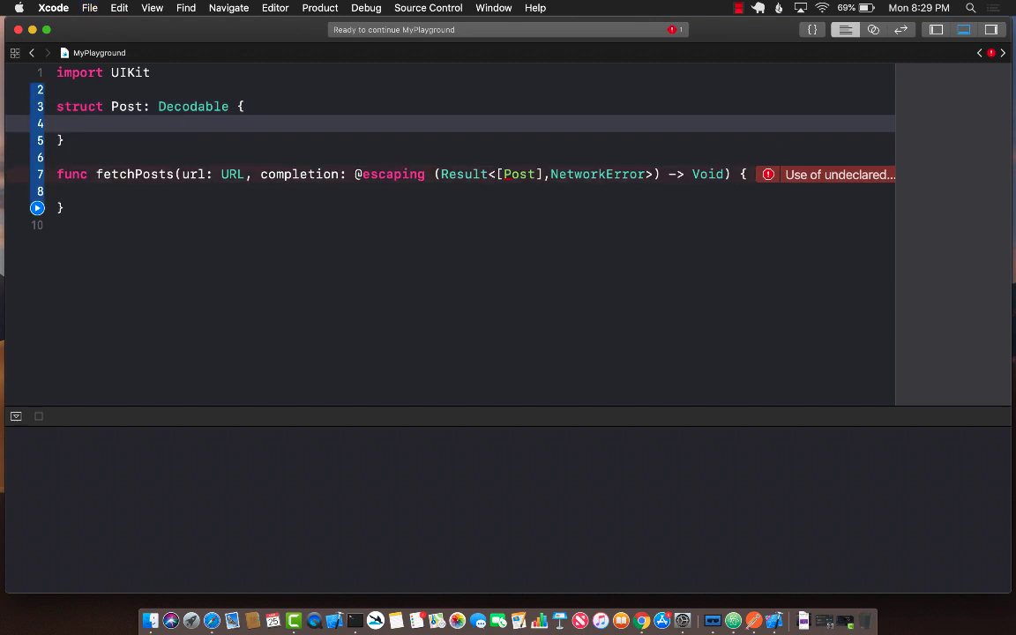
text(let)
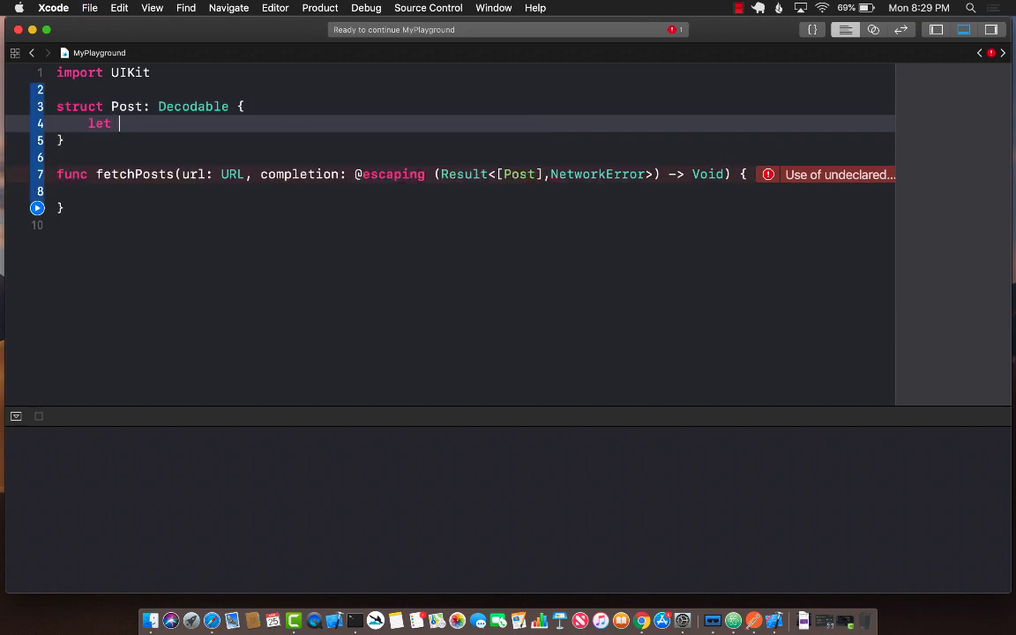
text(title: String)
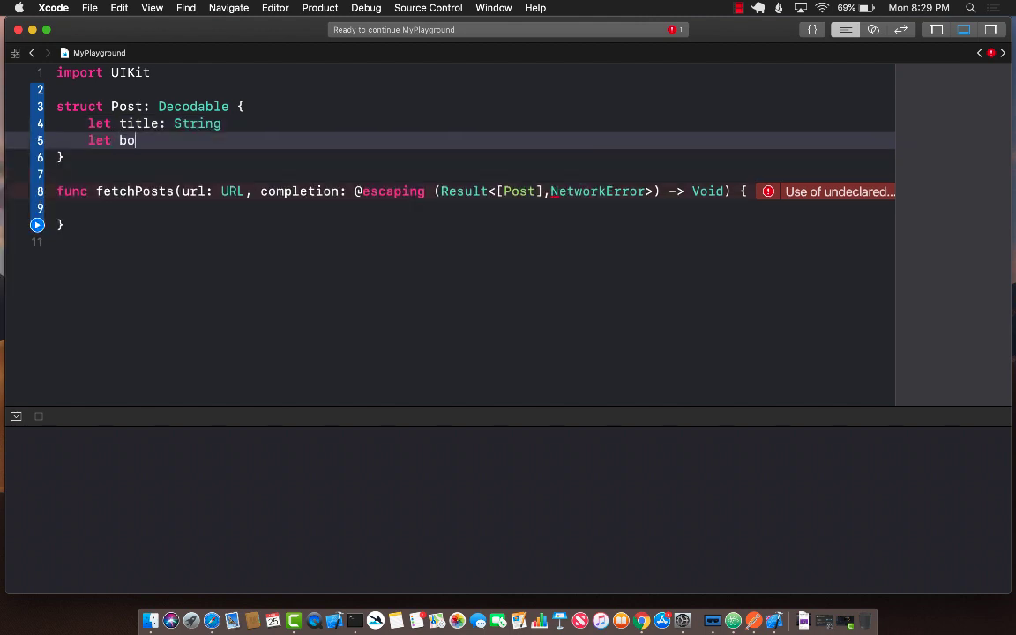
text(dy: String)
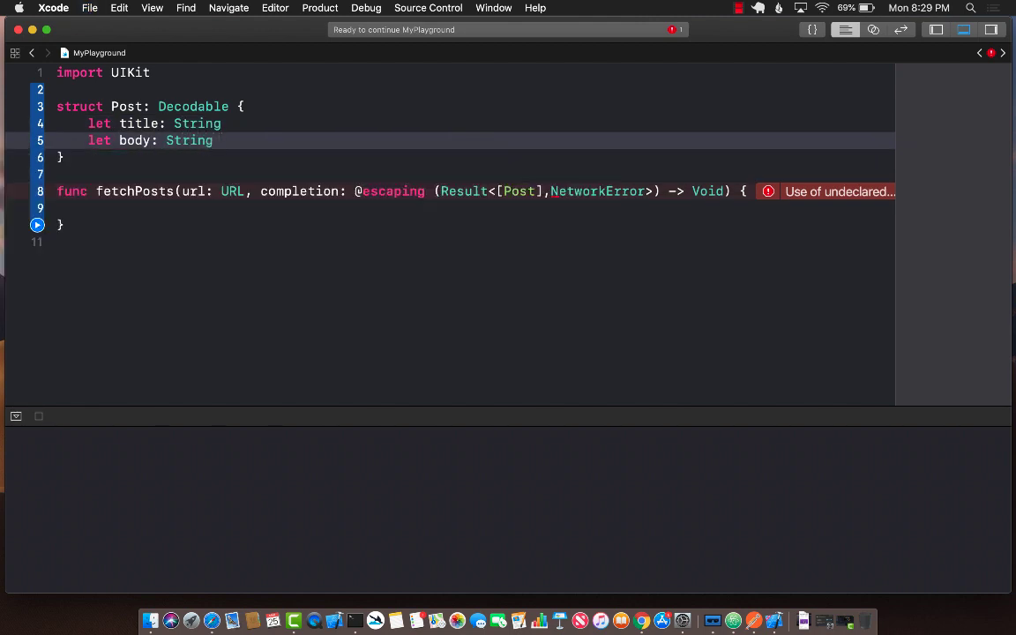
Step: Add enum NetworkError with case domainError and case decodingError between Post and fetchPosts
text(enu)
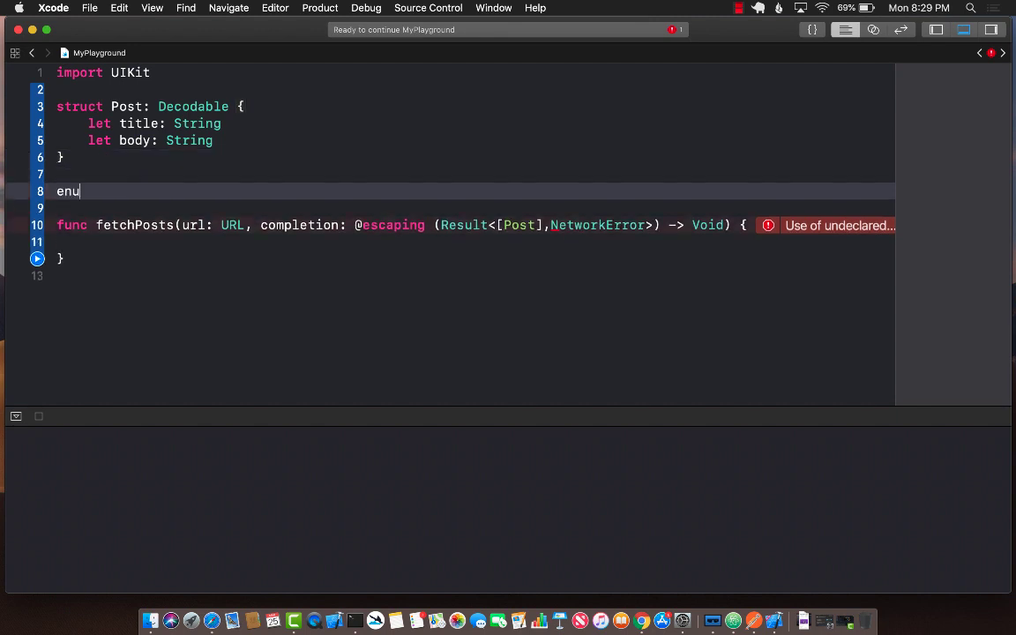
text(m Network)
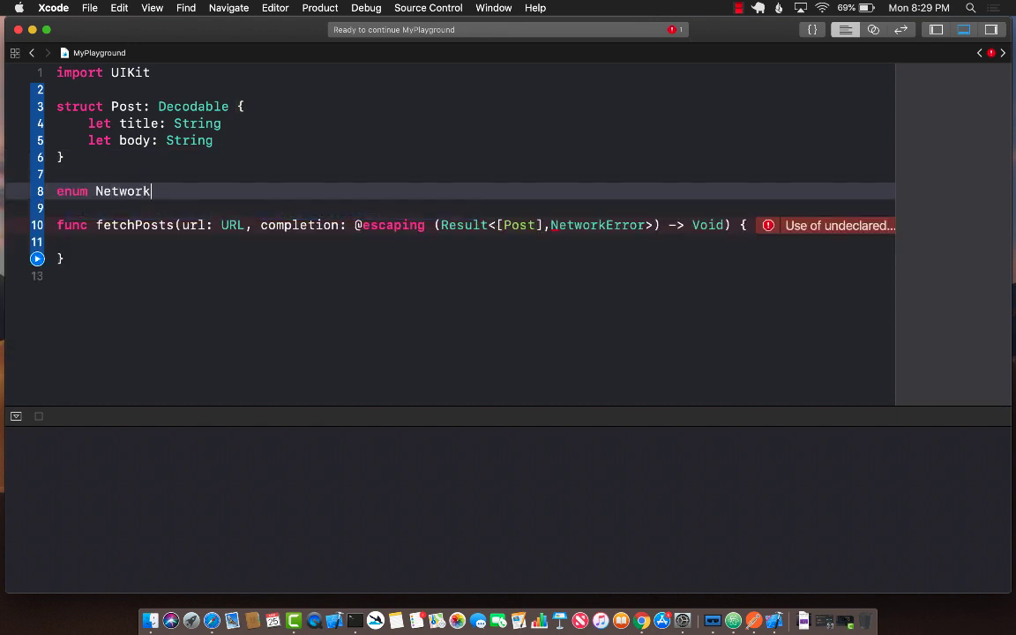
text(Error {)
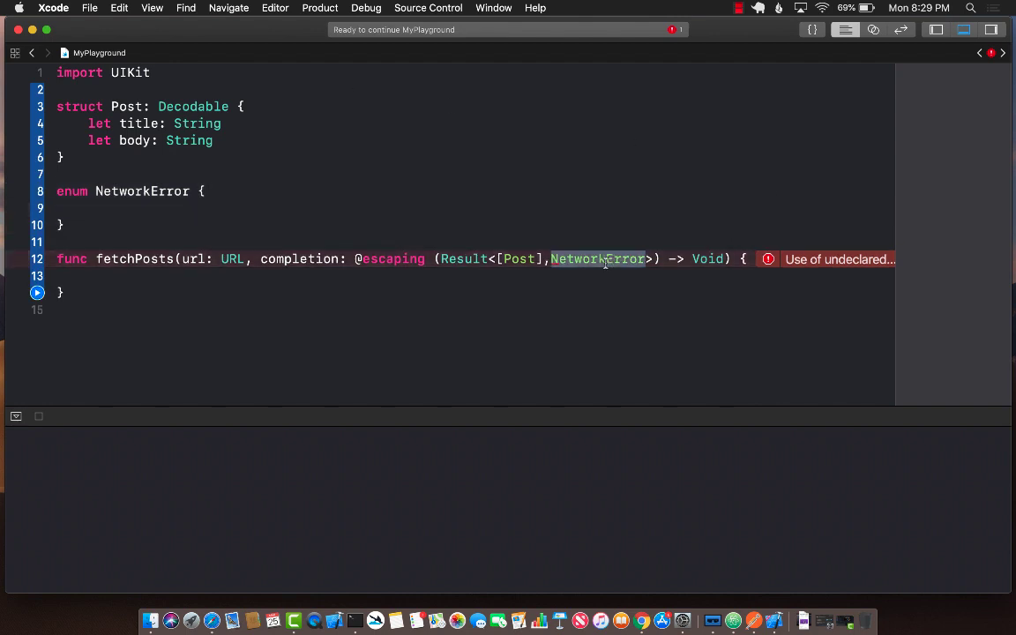
click(136, 208)
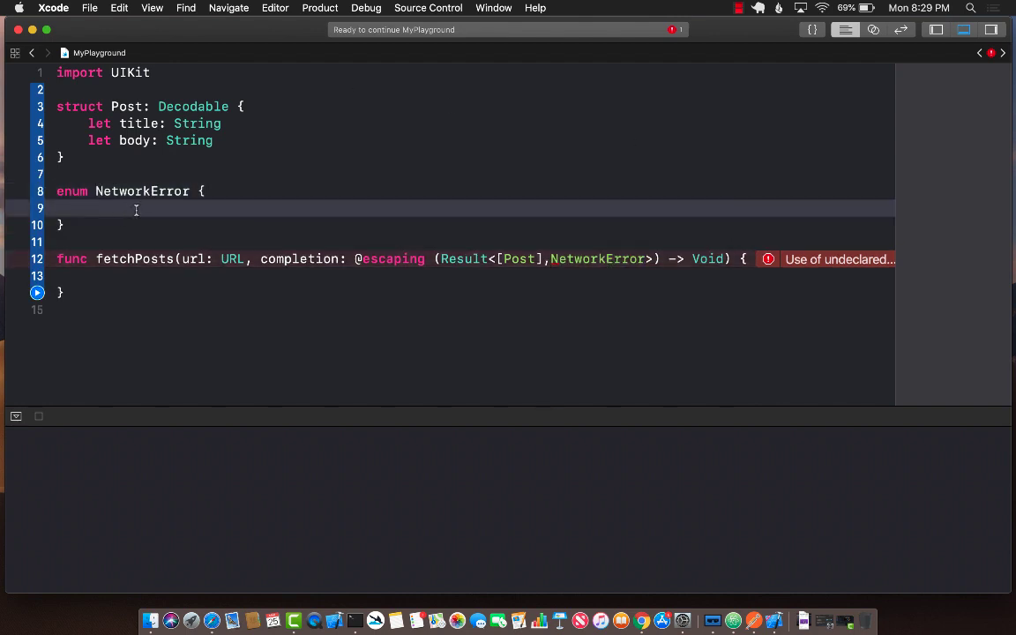
text(case domainError)
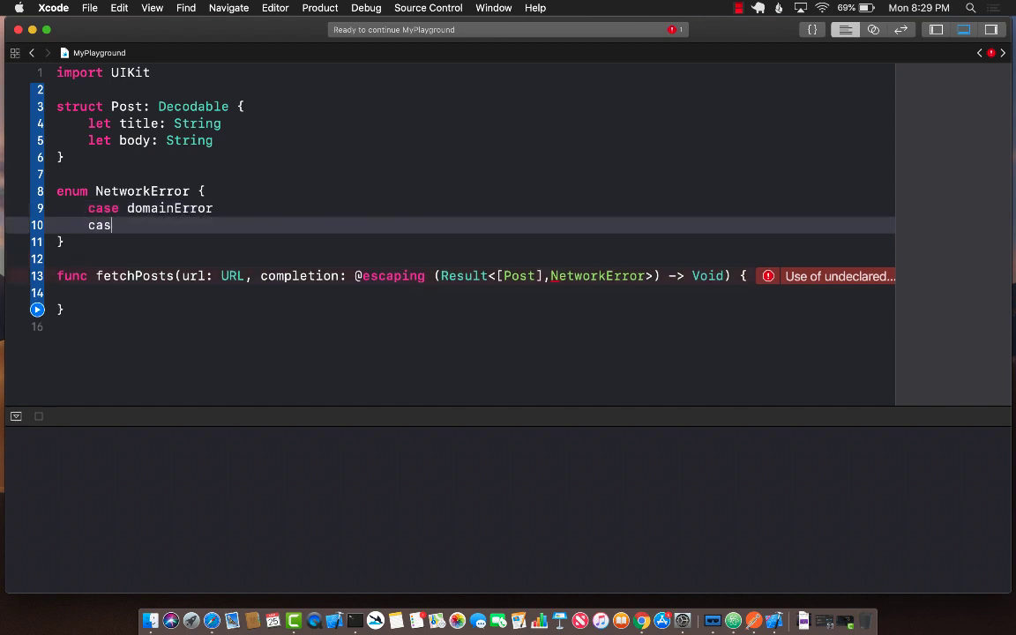
text(e decodingError)
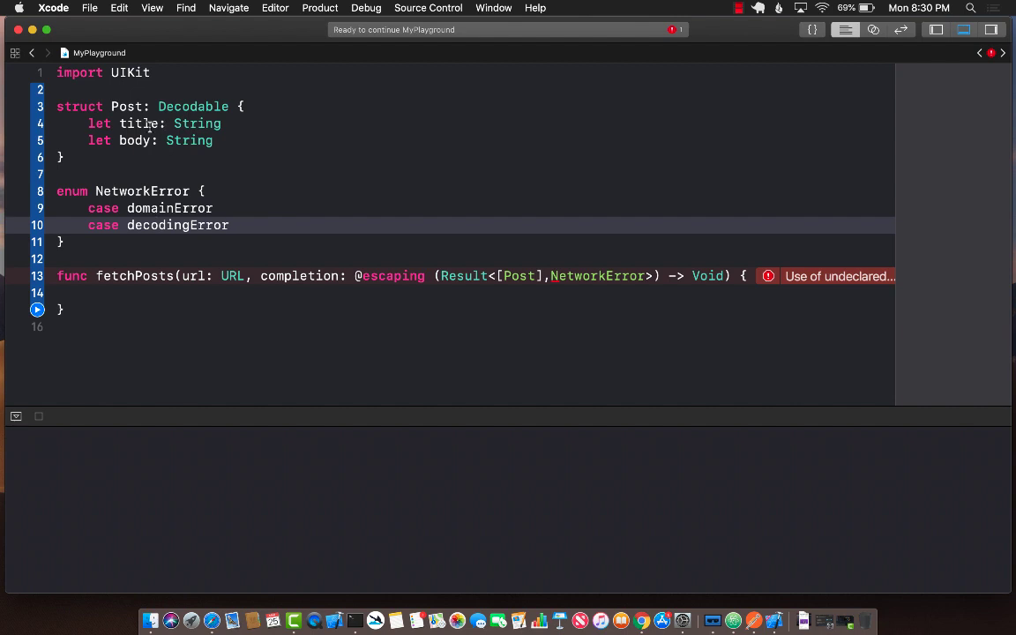
double_click(129, 106)
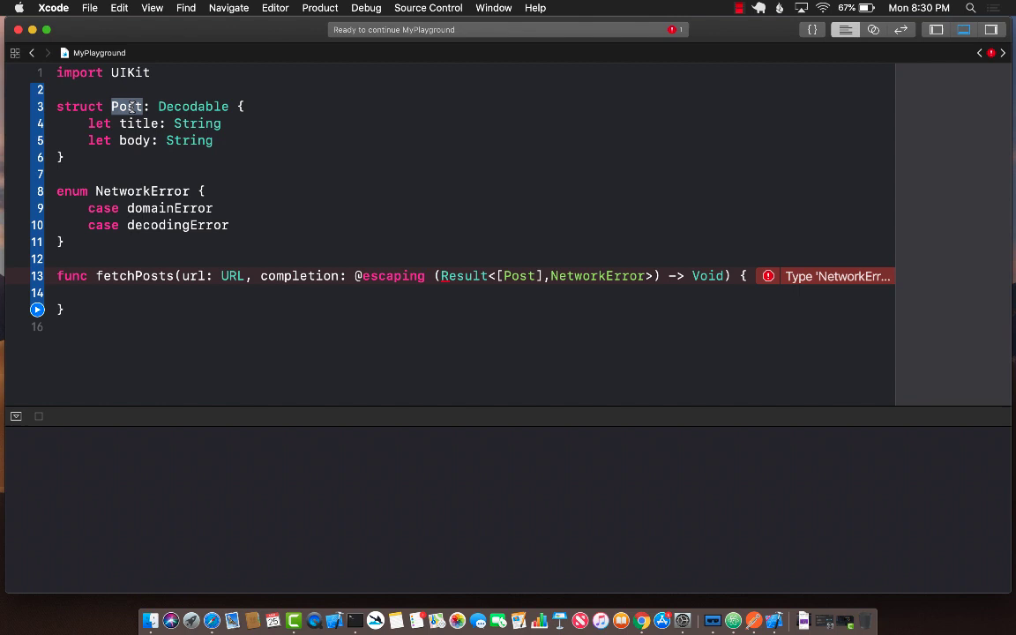
Step: Append ': Error' to enum NetworkError and place the cursor in the fetchPosts body
scroll(down, 3)
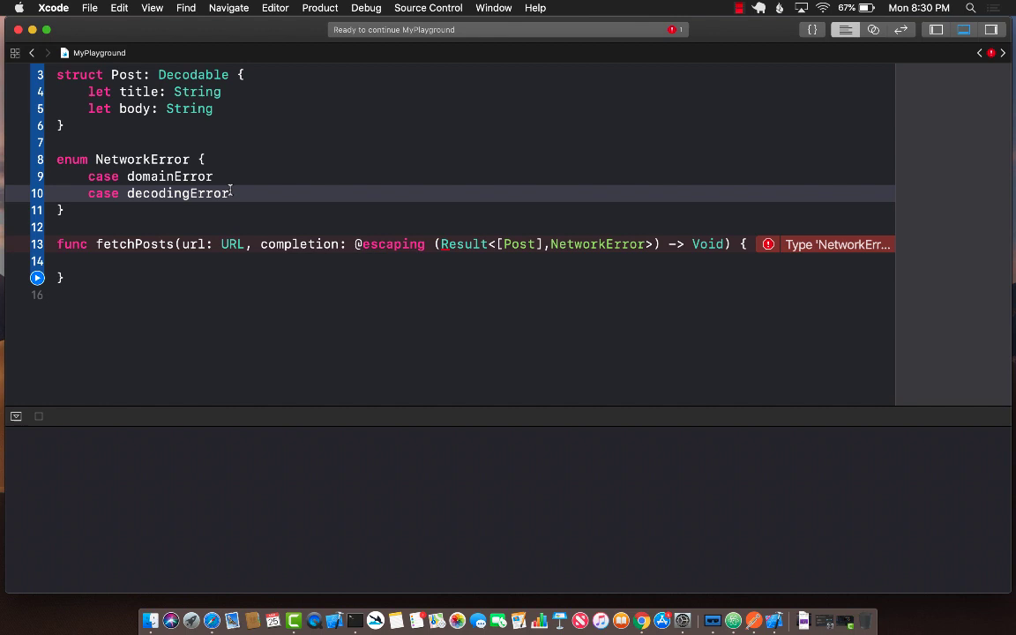
click(37, 279)
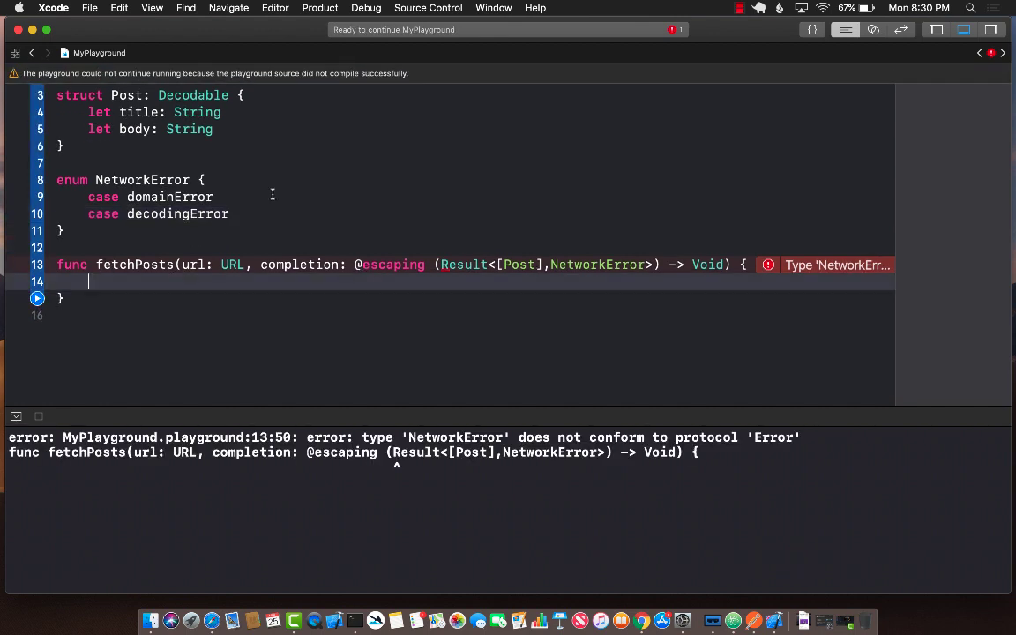
click(187, 180)
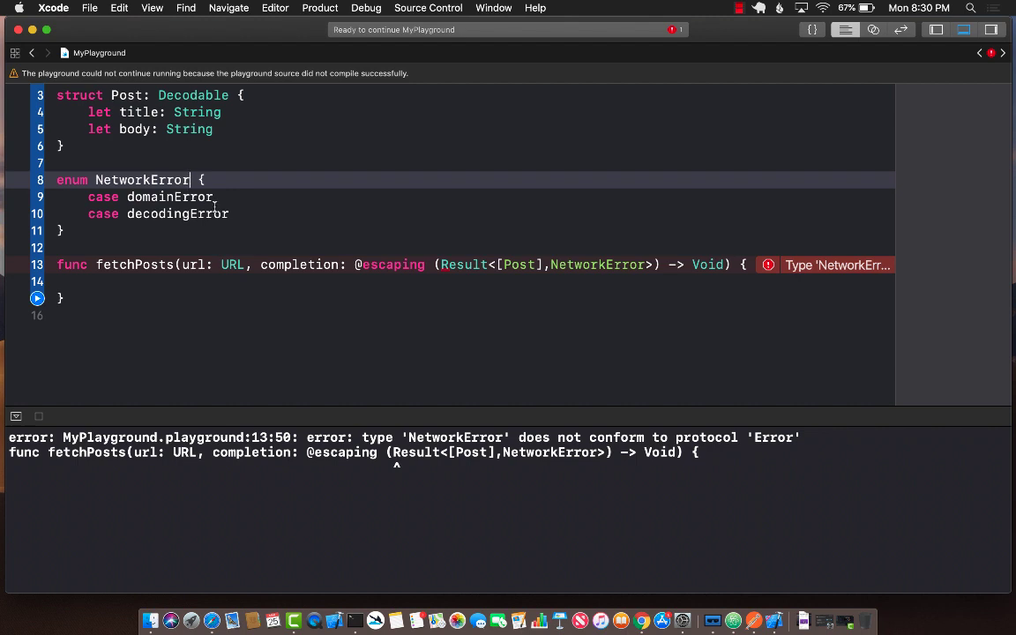
text(: Error)
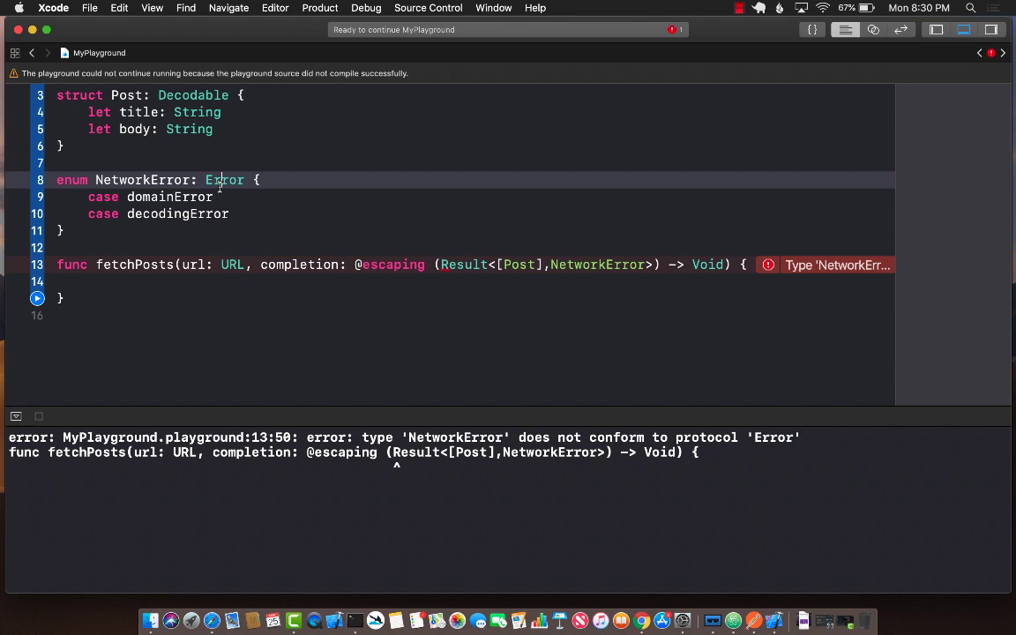
click(88, 280)
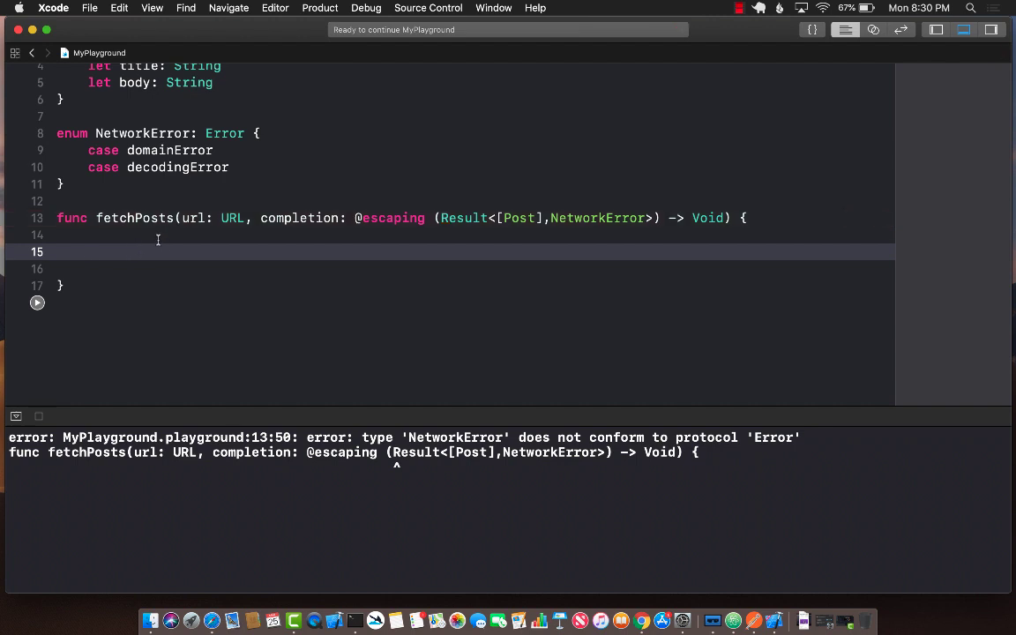
Step: Write URLSession.shared.dataTask(with: url) { data, response, error in } followed by .resume()
text(UR)
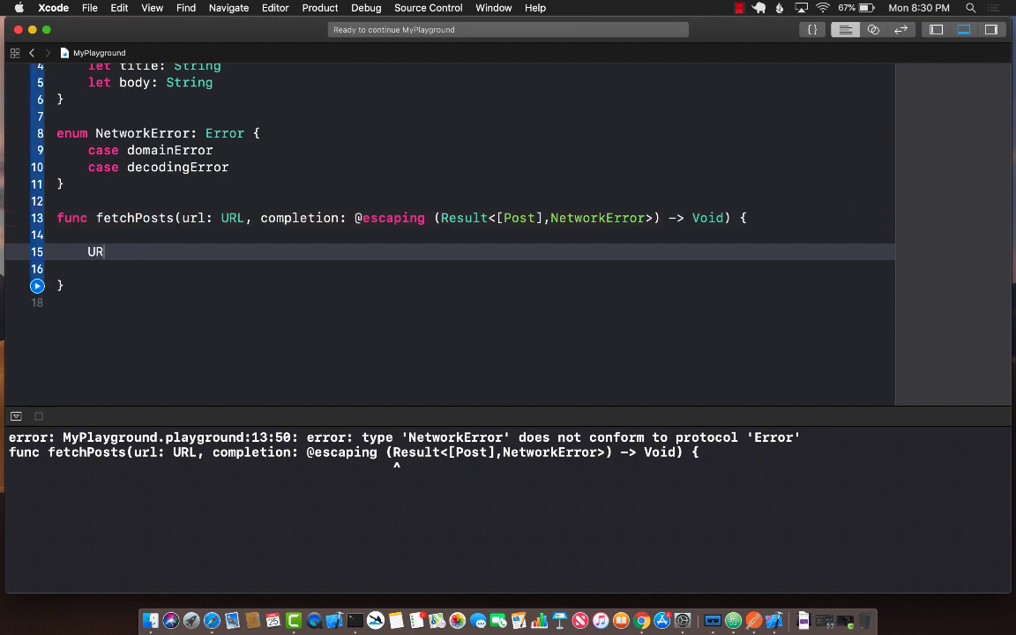
text(LSession)
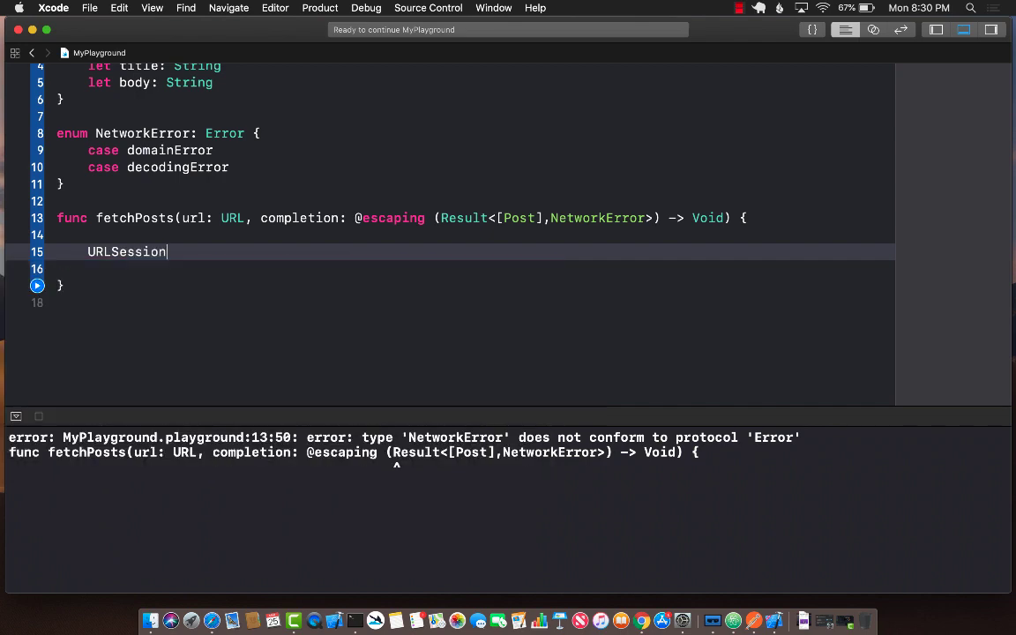
text(.s)
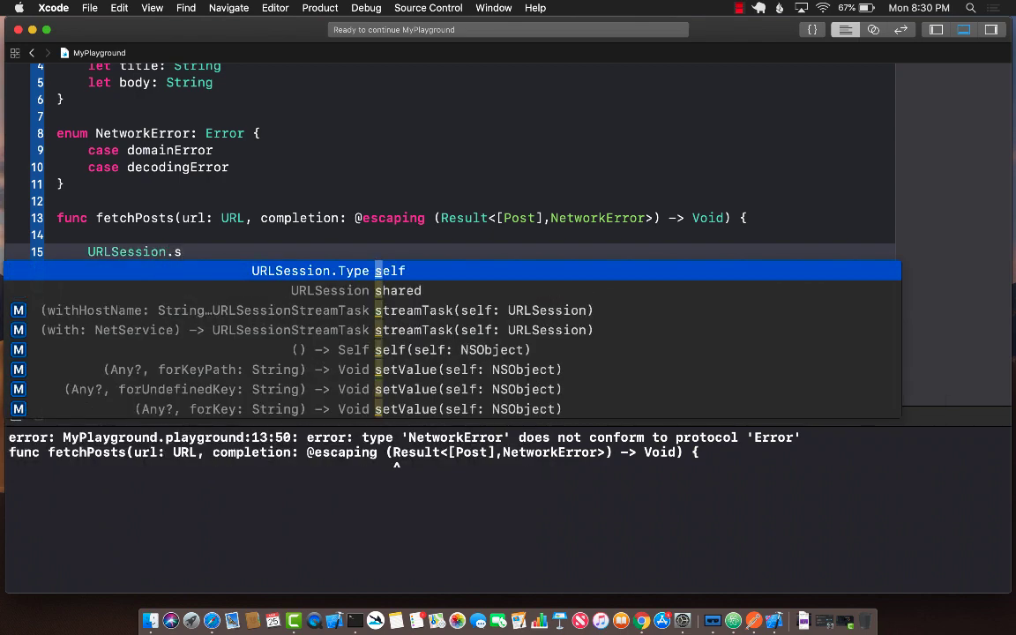
text(hared.)
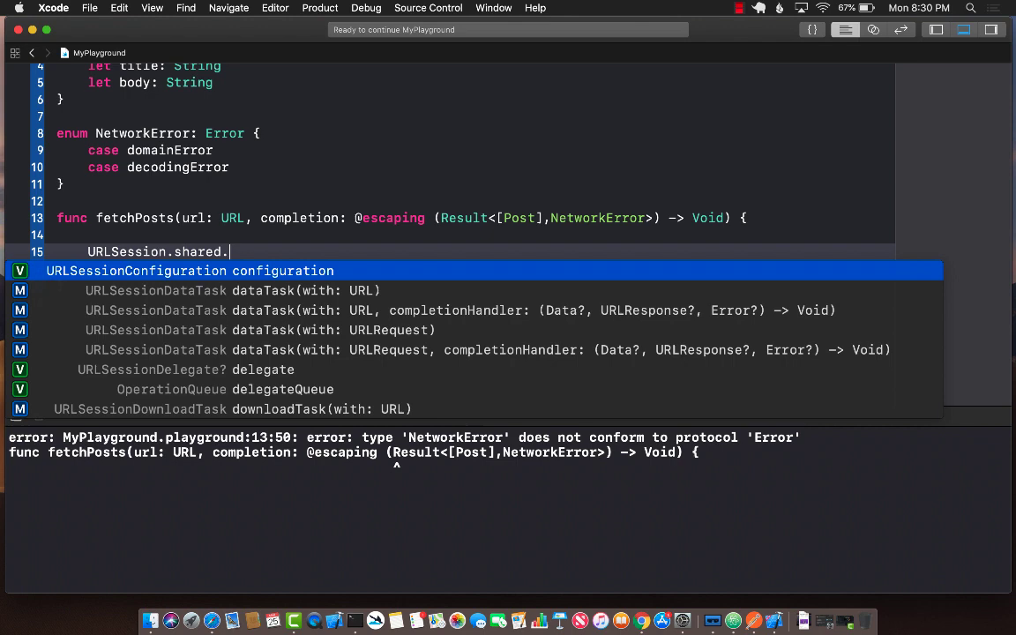
click(155, 310)
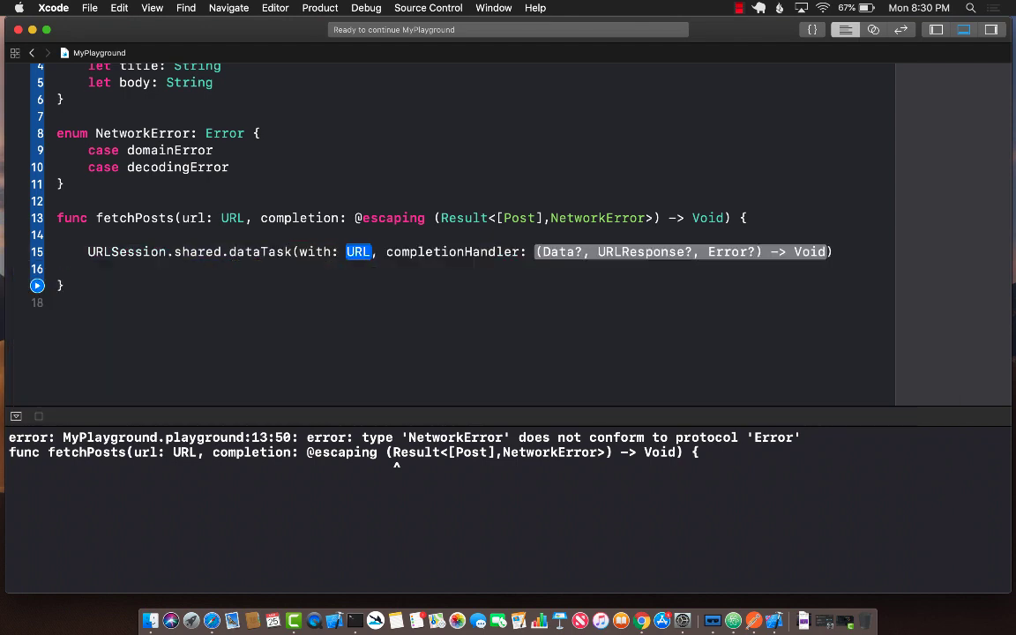
text(url) {)
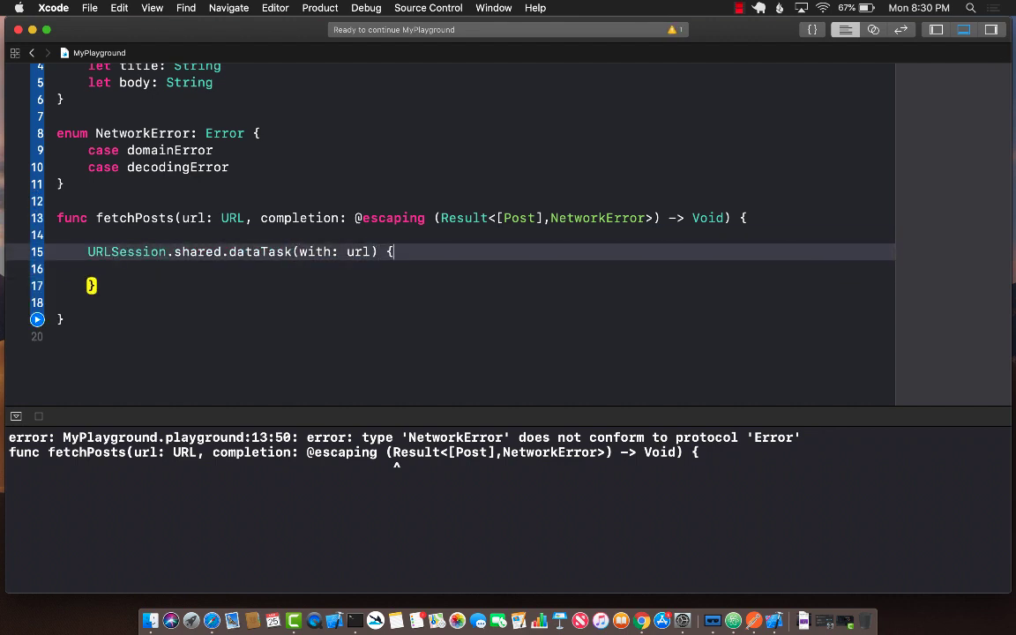
text(data, r)
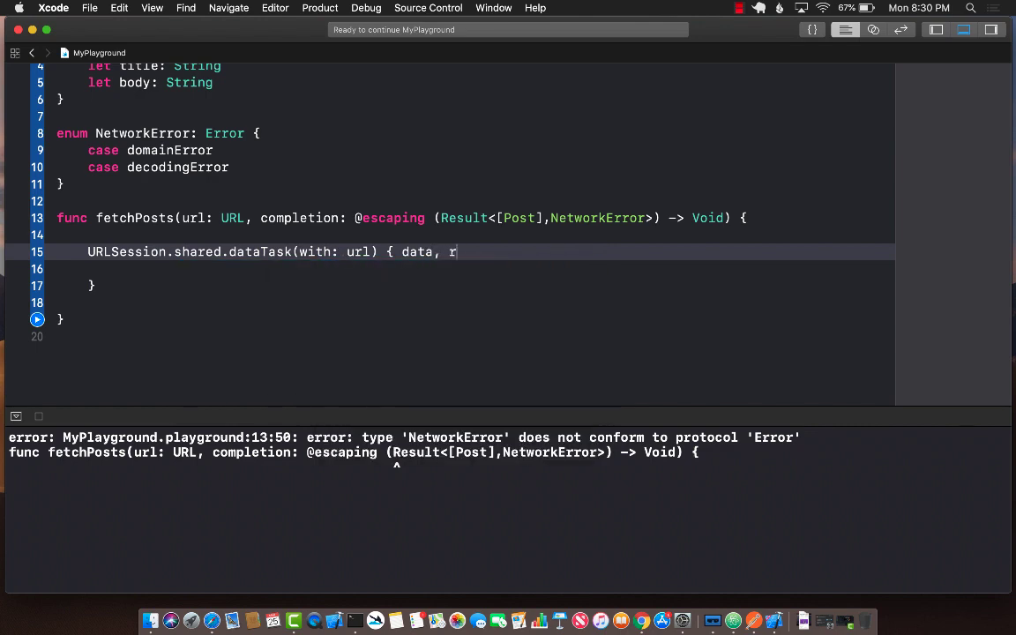
text(esponse, error in)
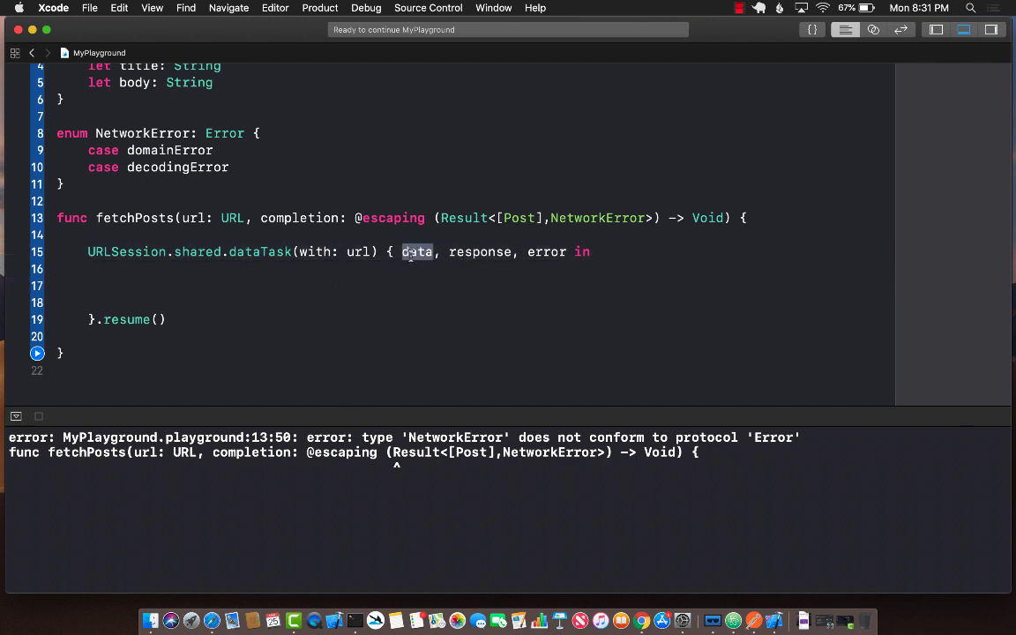
Step: Write 'guard let data = data, error == nil else {' inside the data task closure
click(277, 284)
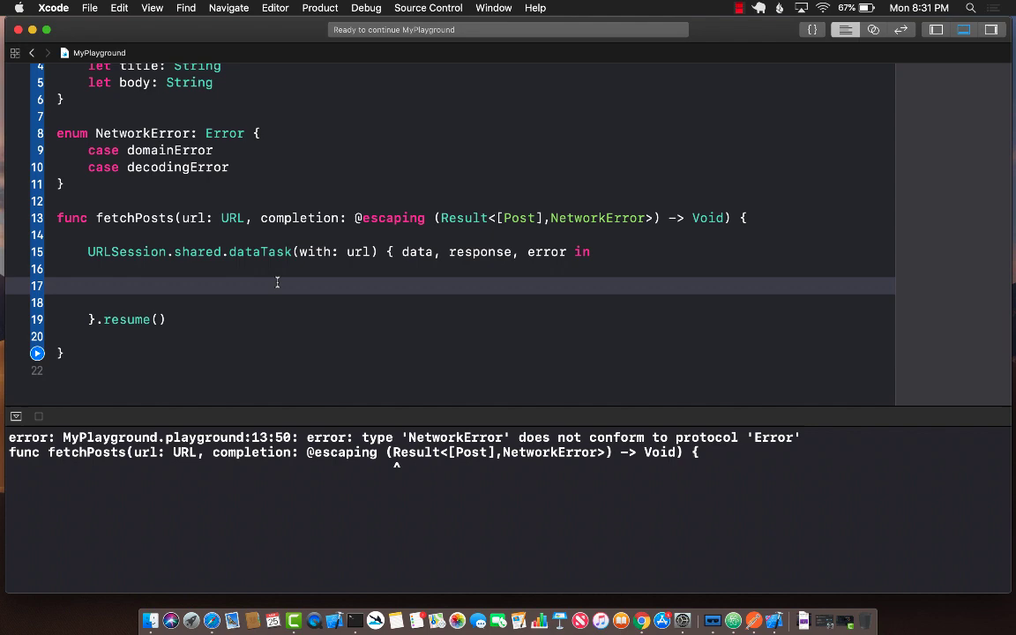
text(guard let)
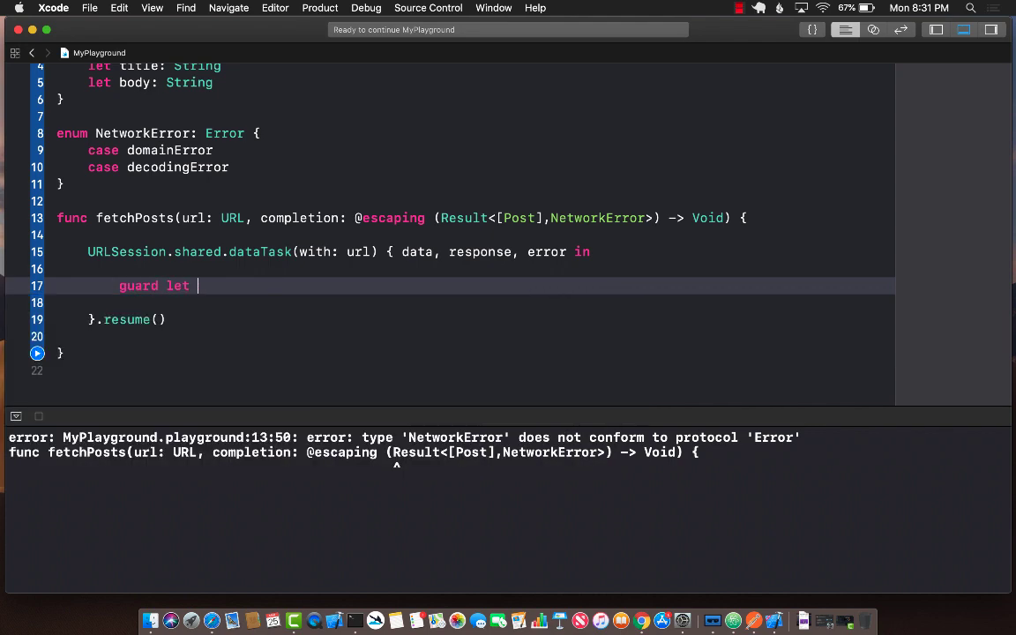
text(data = data)
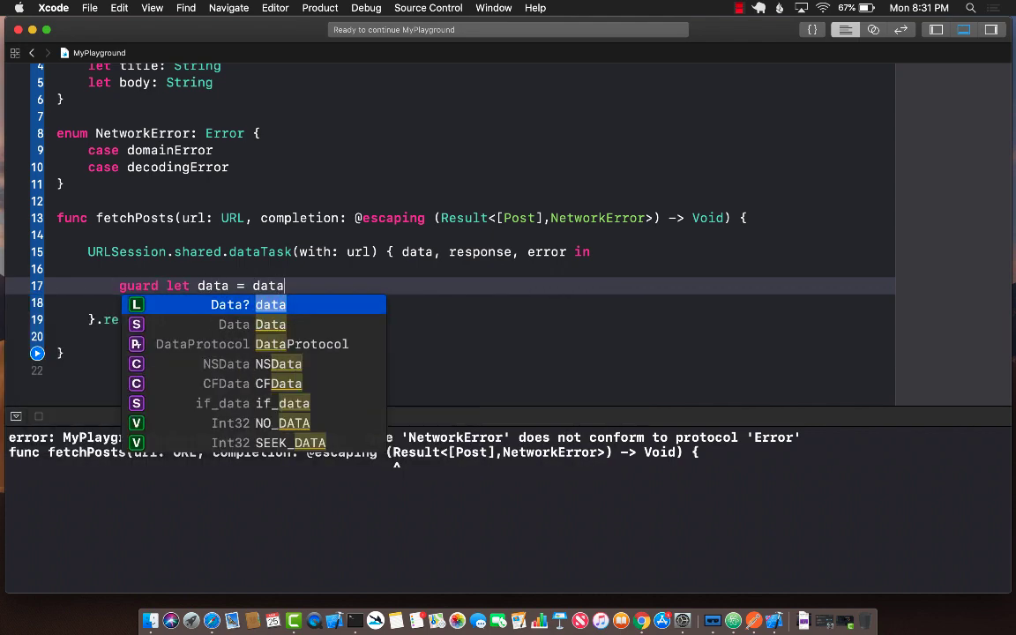
text(, error ==)
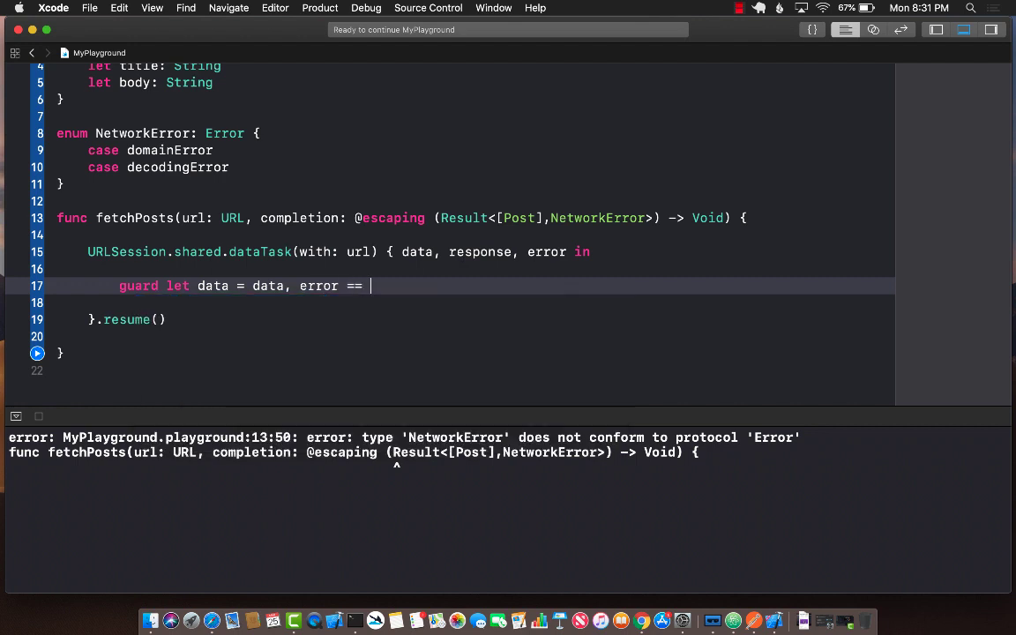
text(nil else {)
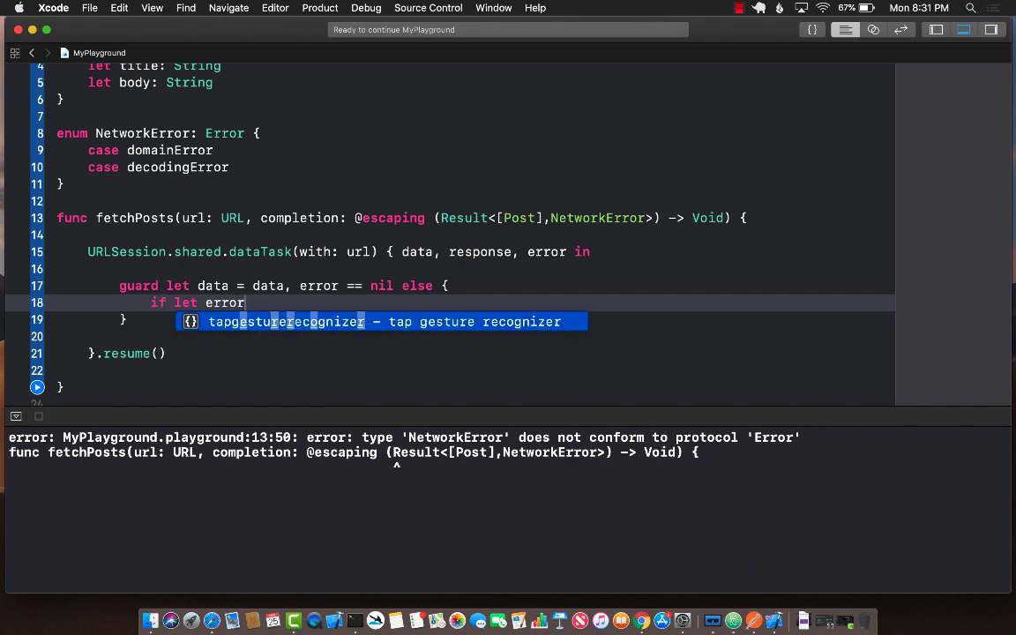
Step: Add 'if let error = error as? NSError, error.domain == NSURLErrorDomain {' in the else branch
text(= error as?>)
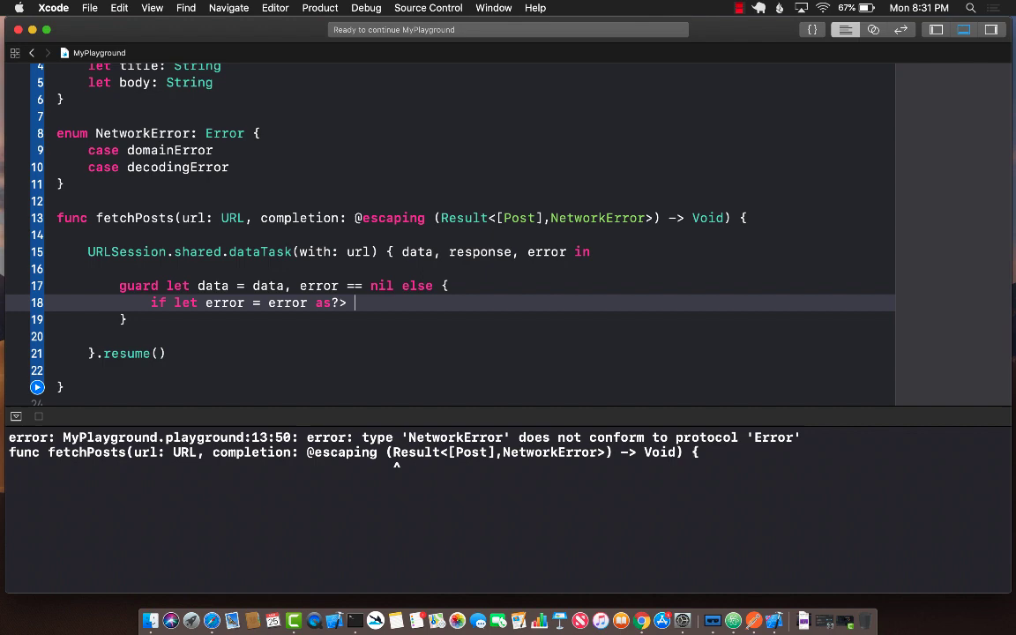
text(NS)
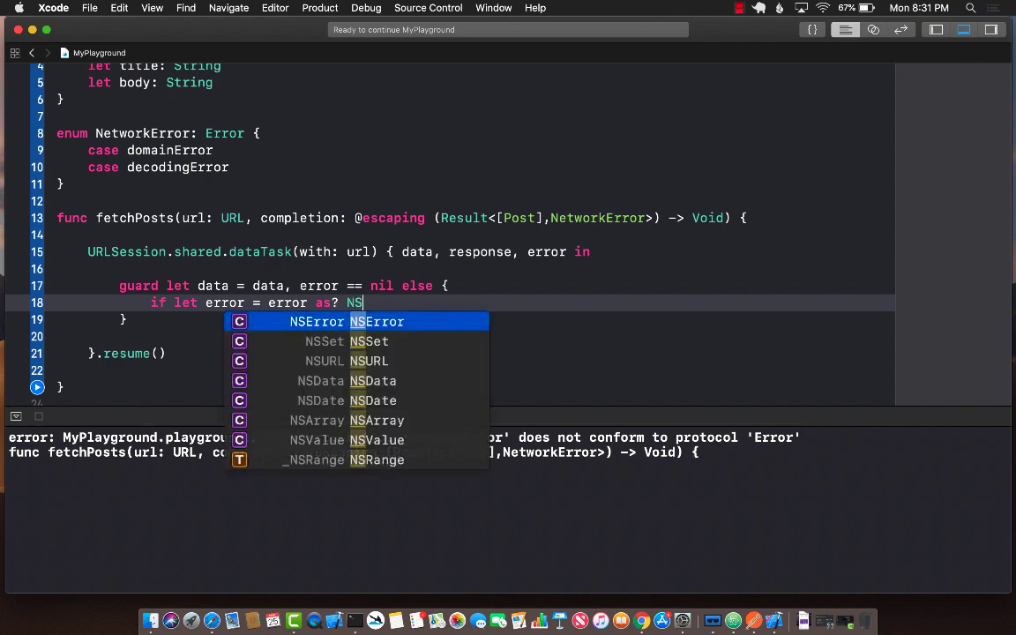
key(return)
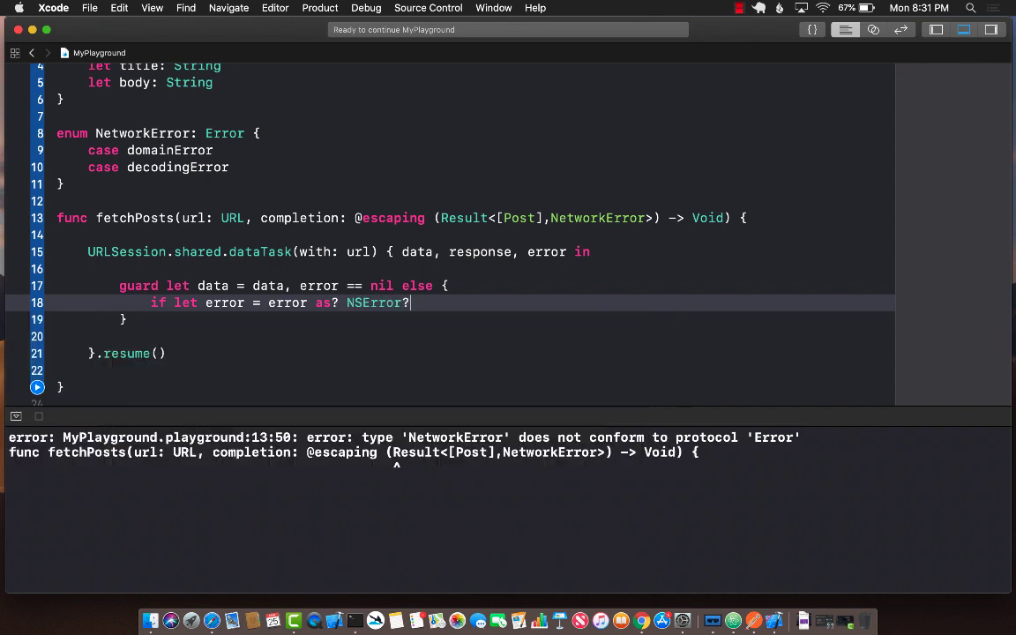
text(, error.domain)
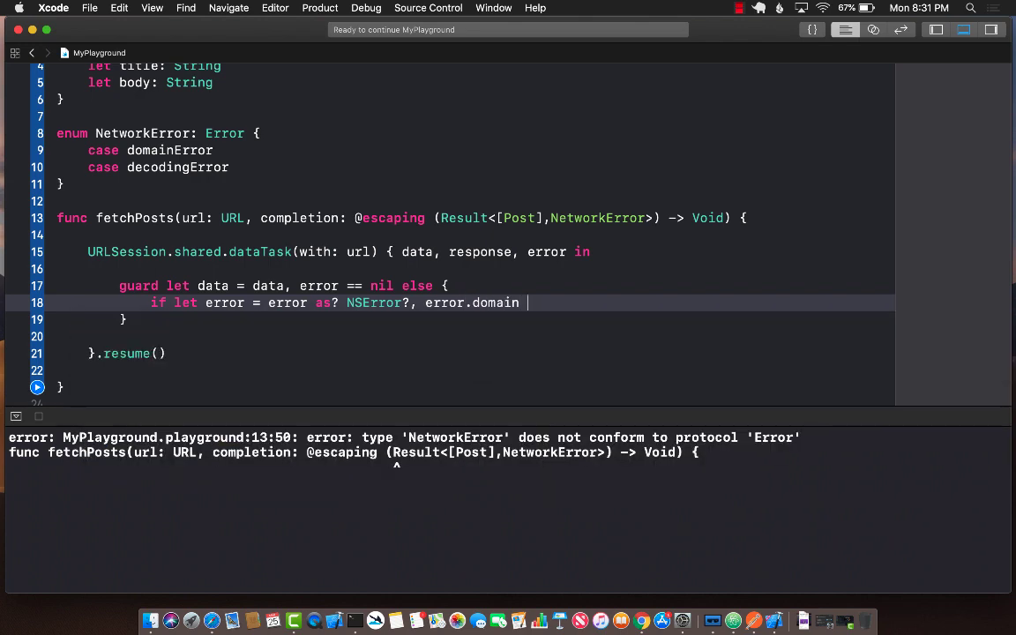
text(== NSURLErrorDomain)
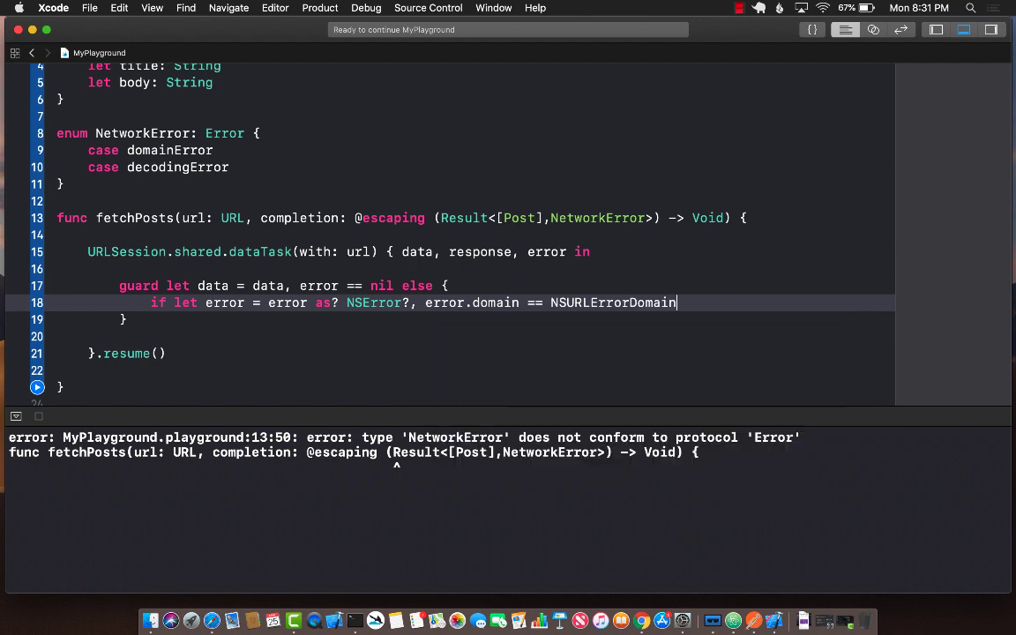
text({)
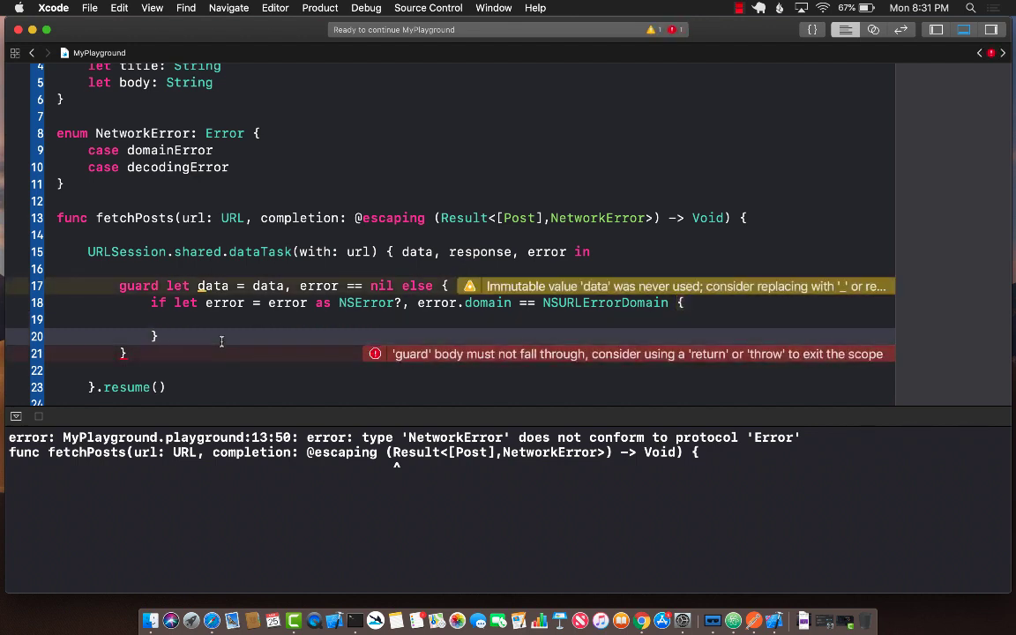
Step: Call completion(.failure(.domainError)) in the if block and end the guard's else with return
click(215, 320)
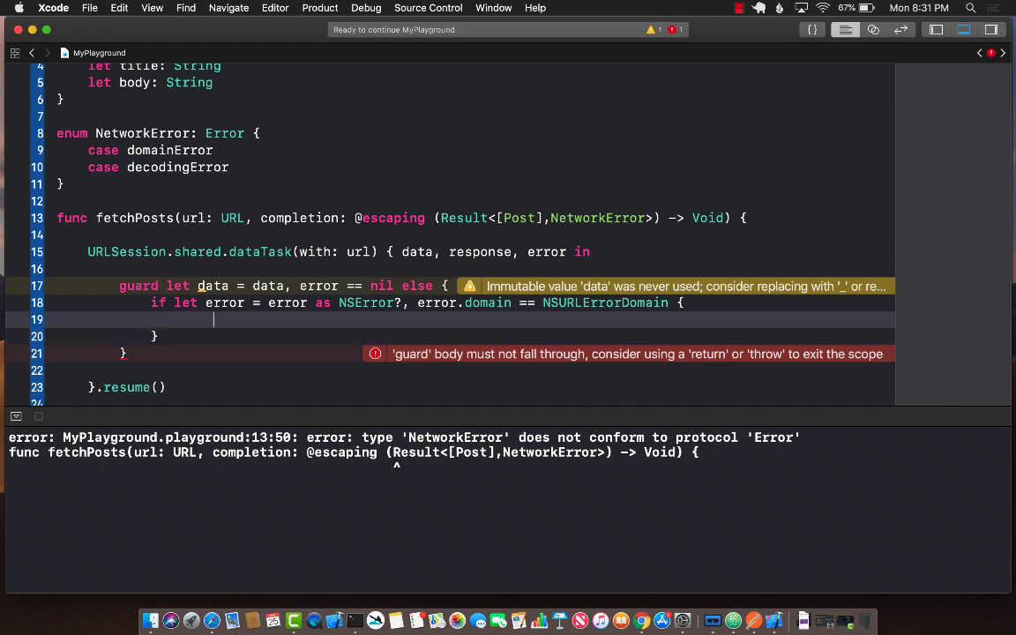
text(completion()
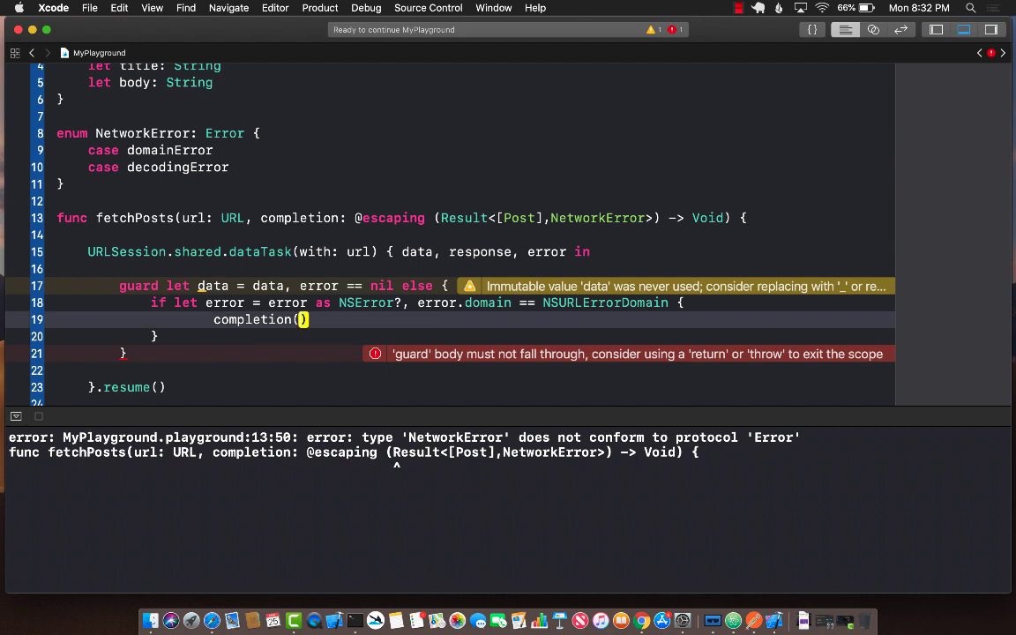
text(.failure(Failure)
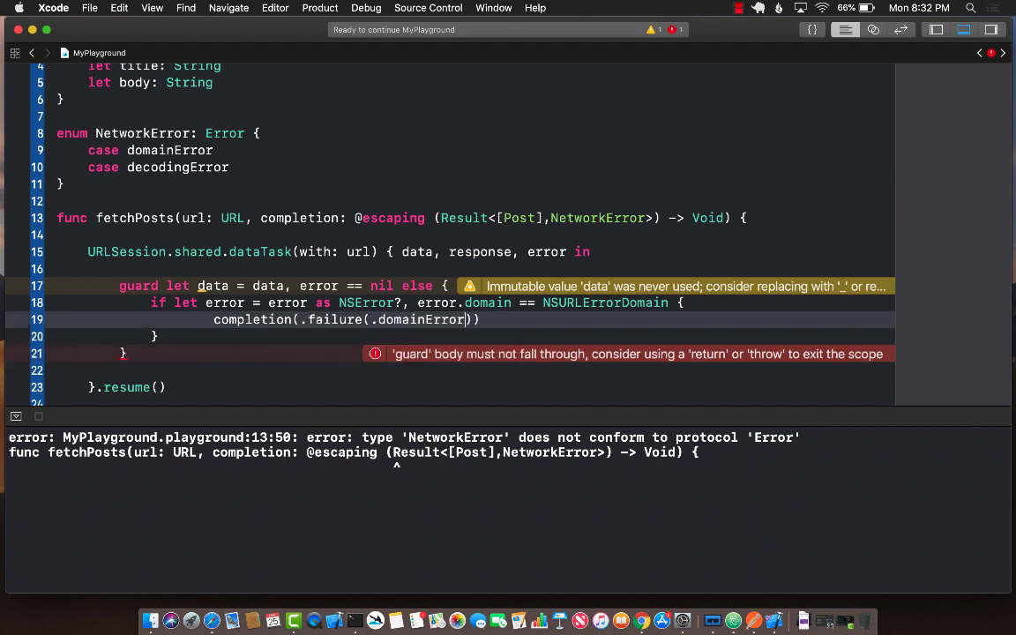
text(return)
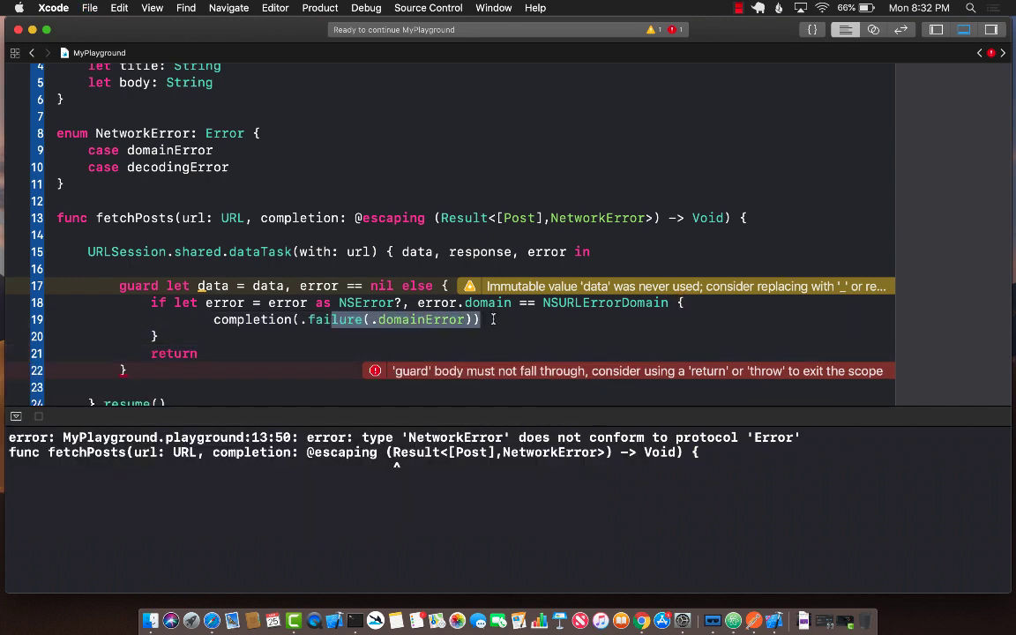
scroll(down, 3)
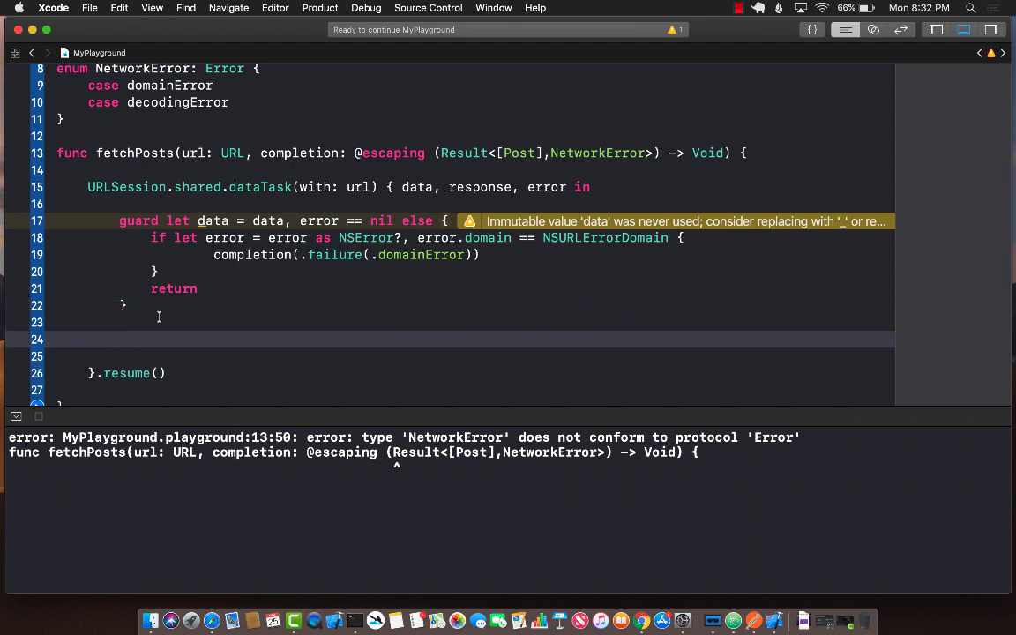
Step: Decode [Post].self from data with JSONDecoder into posts and call completion(.success(posts)) in a do block
scroll(down, 3)
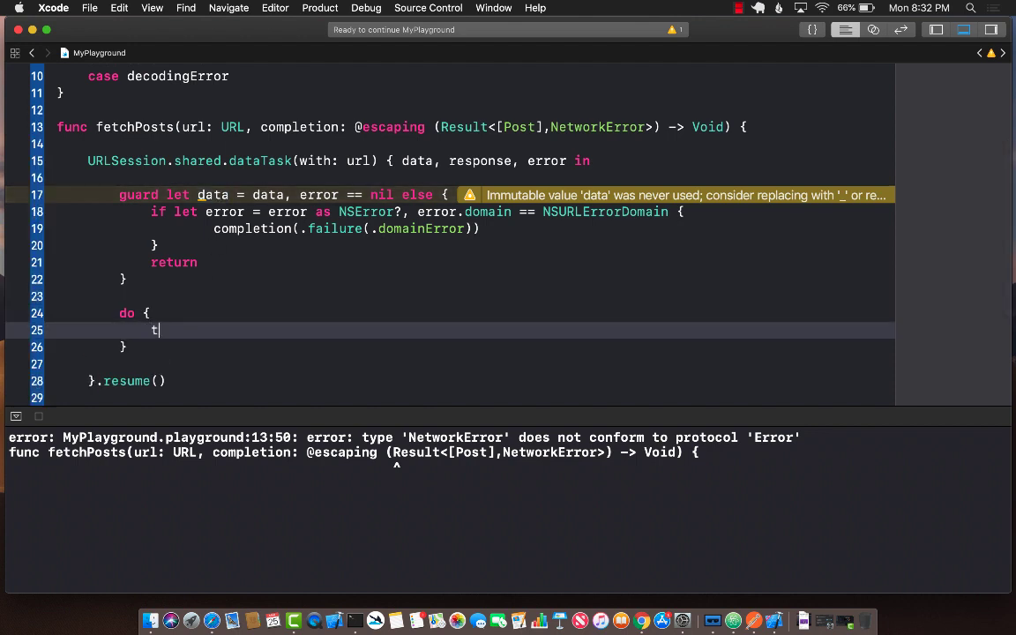
text(let)
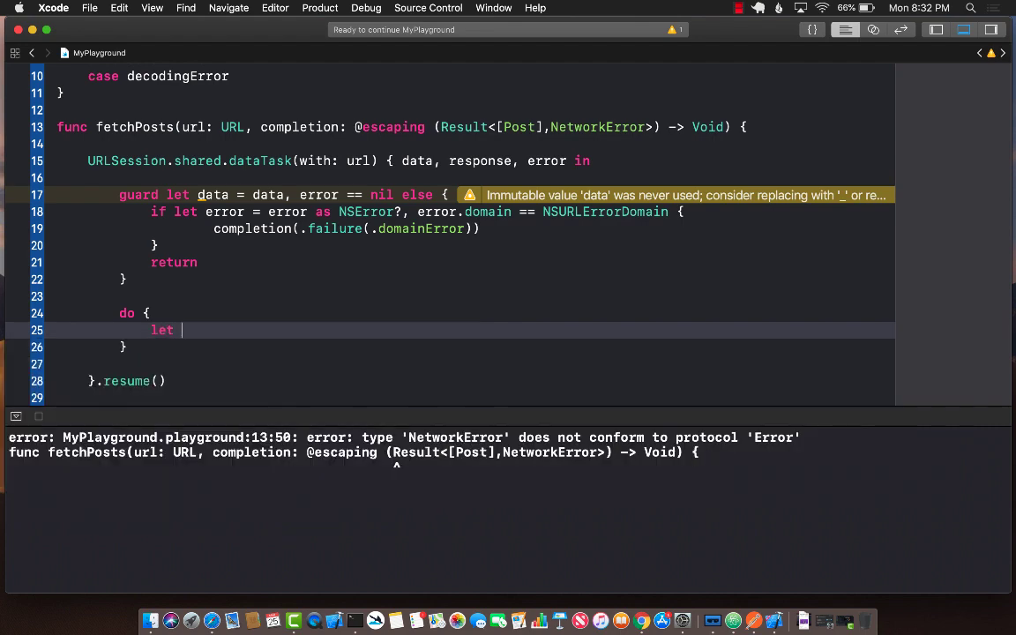
text(posts =)
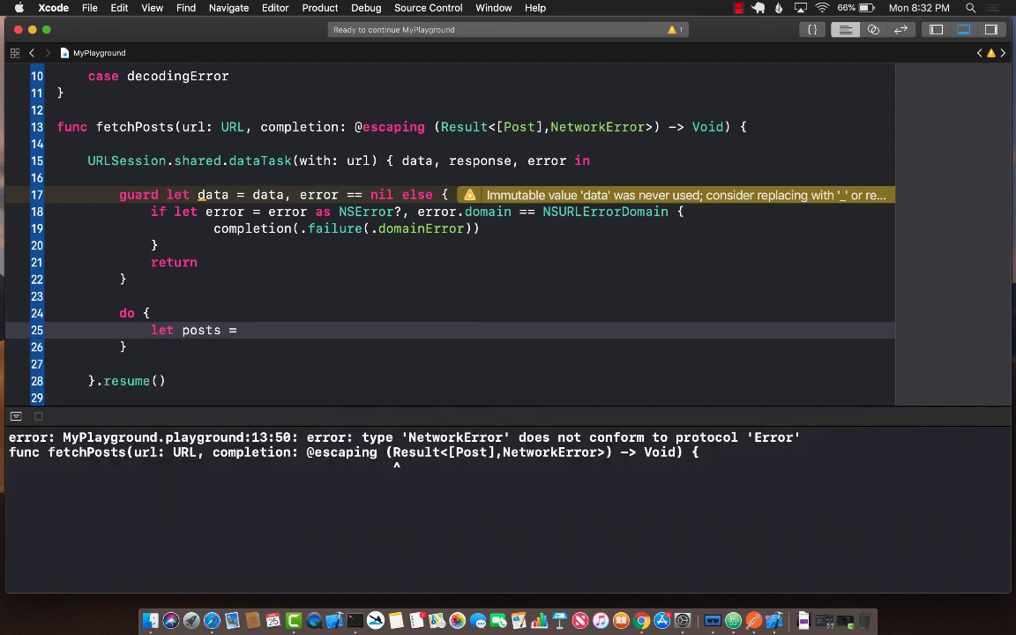
text(try JSONDecoder().decode(type: Decodable.Protocol, from: Data)
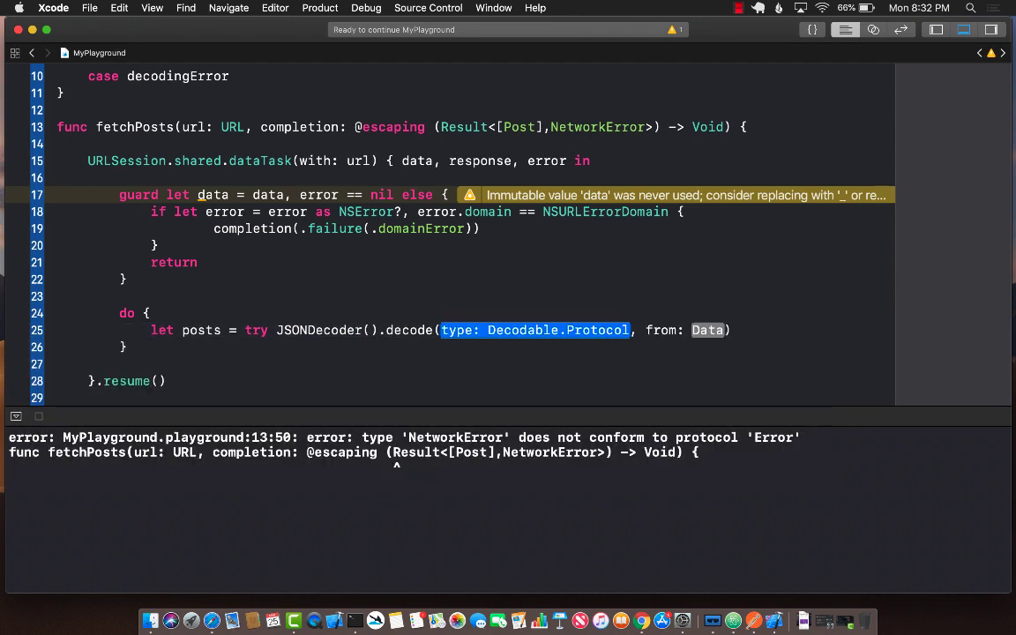
text([Post].self)
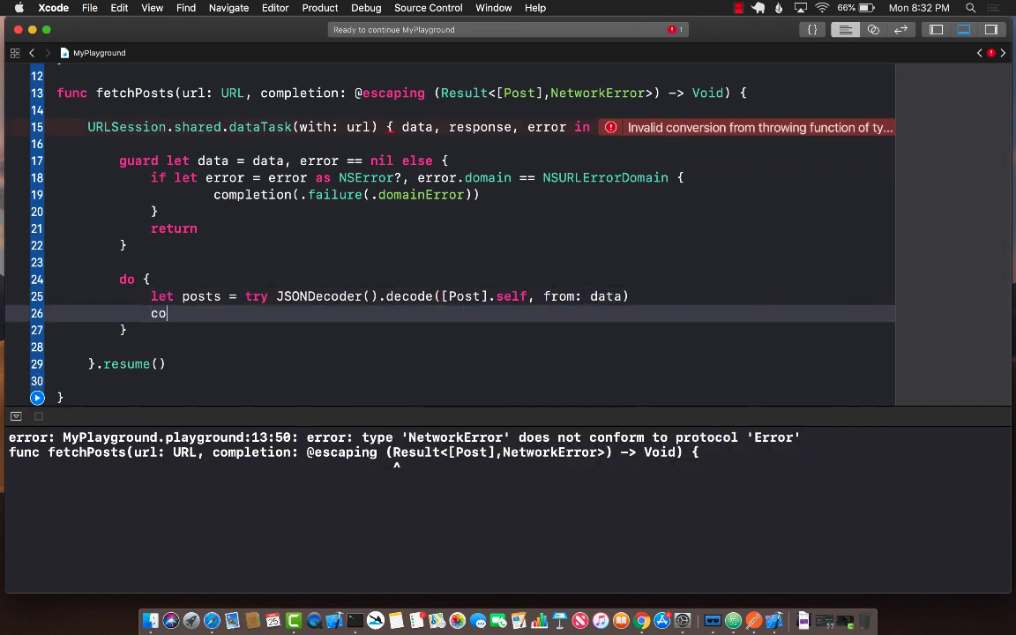
text(mpletion()
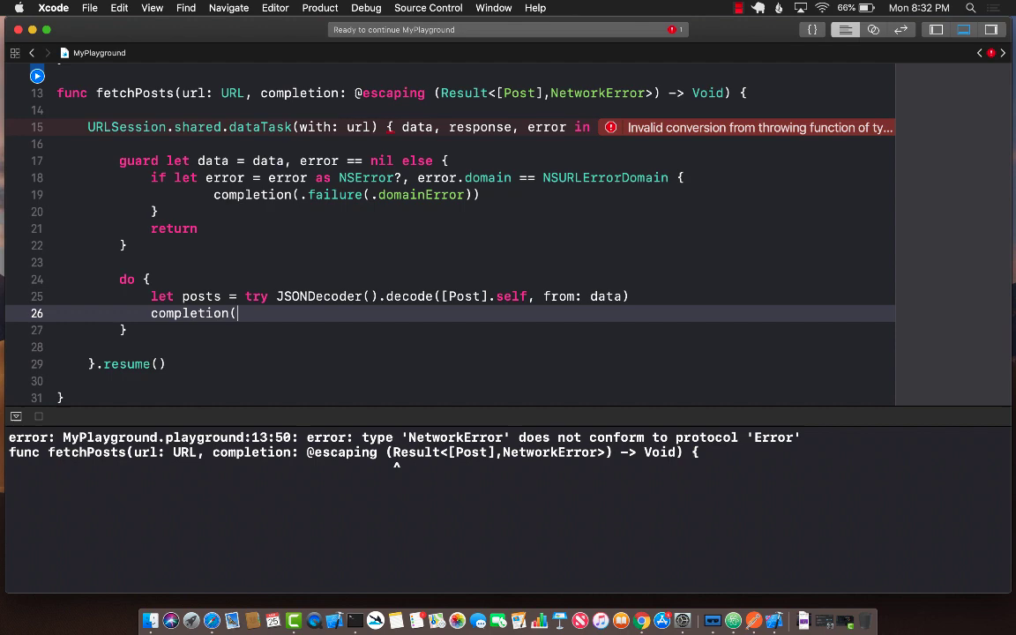
text(.s)
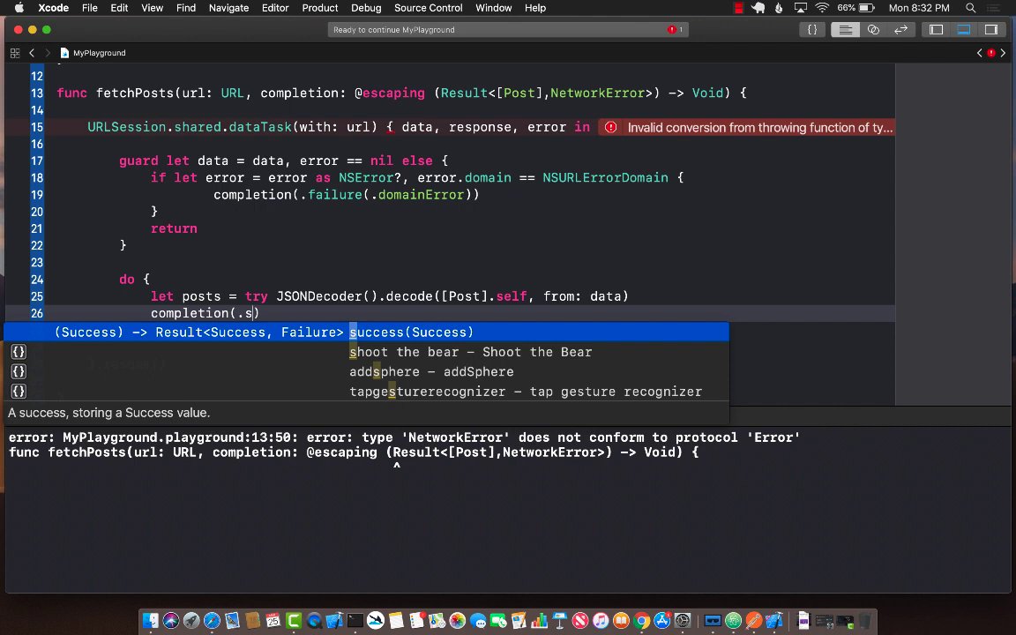
text(uccess(posts)
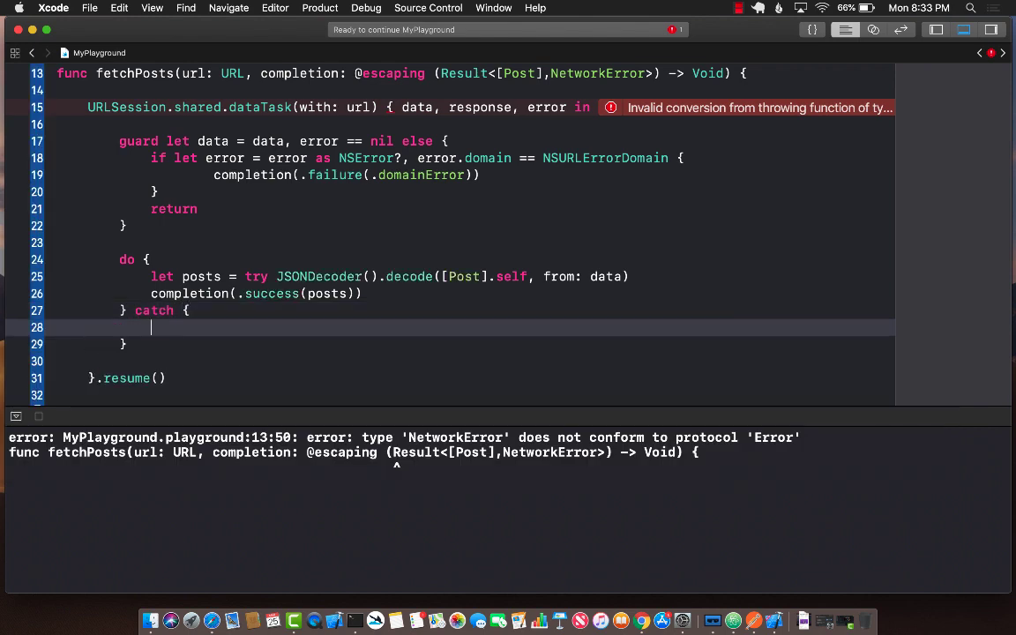
Step: Write completion(.failure(.decodingError)) inside the catch branch of fetchPosts
text(completion(.failure(.decodingError)
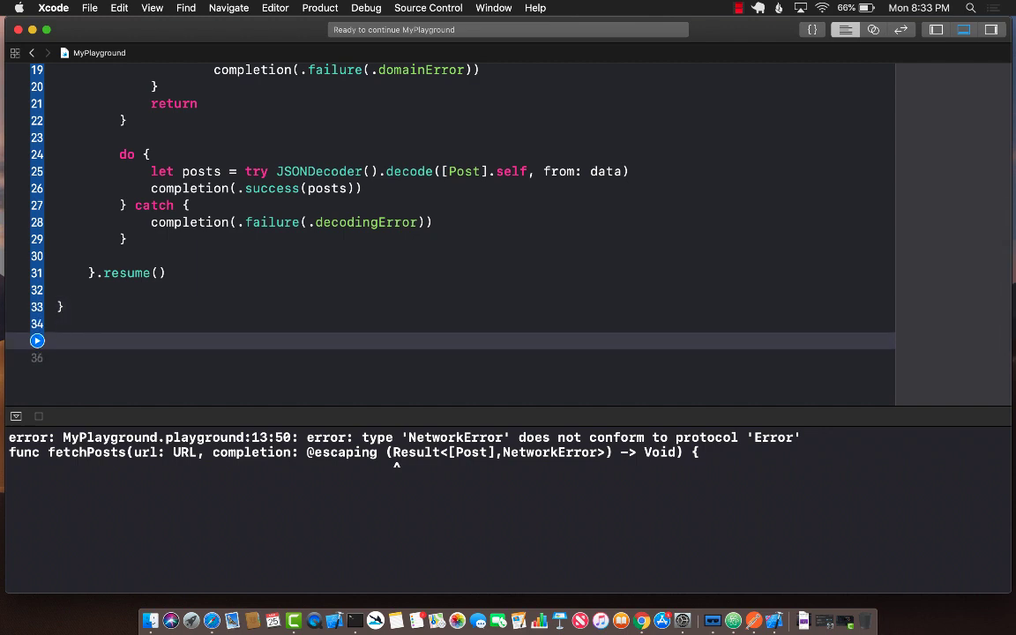
text(let url = URL(string:)
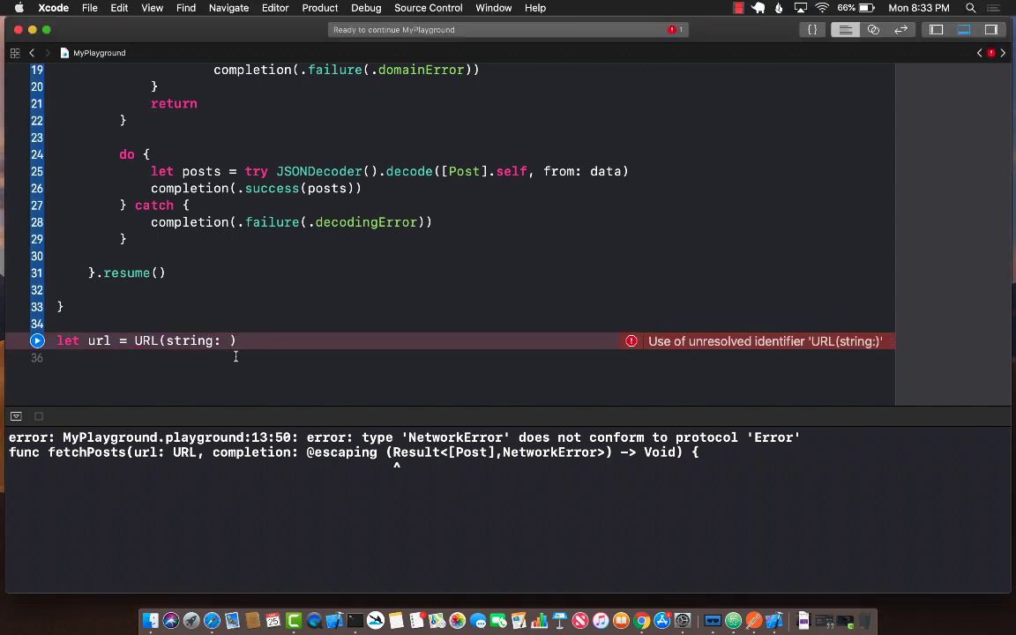
text("https://jsonplaceholder.typicode.com/posts")
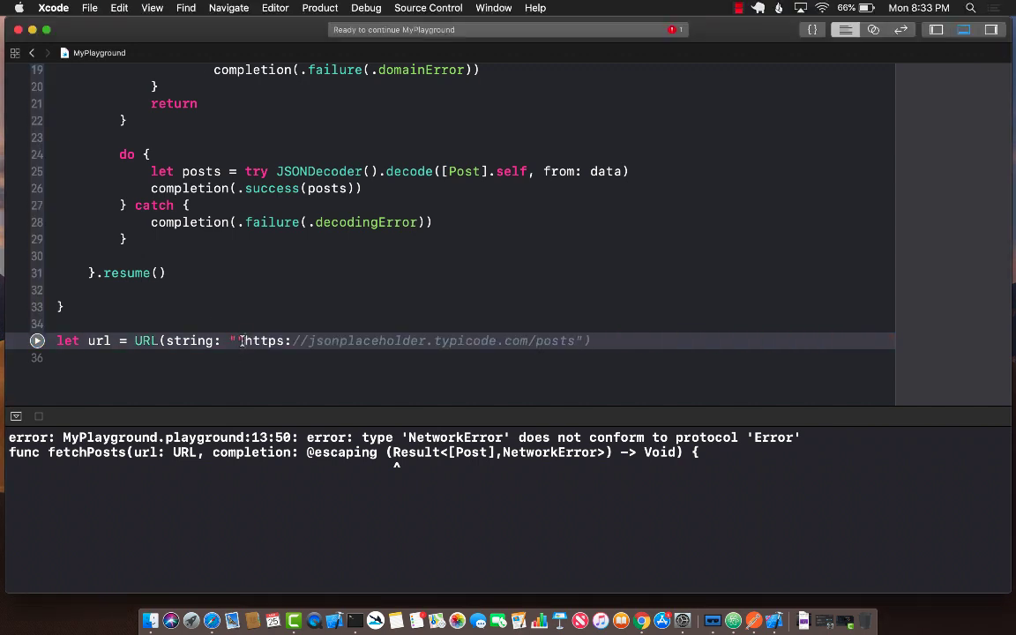
text(!)
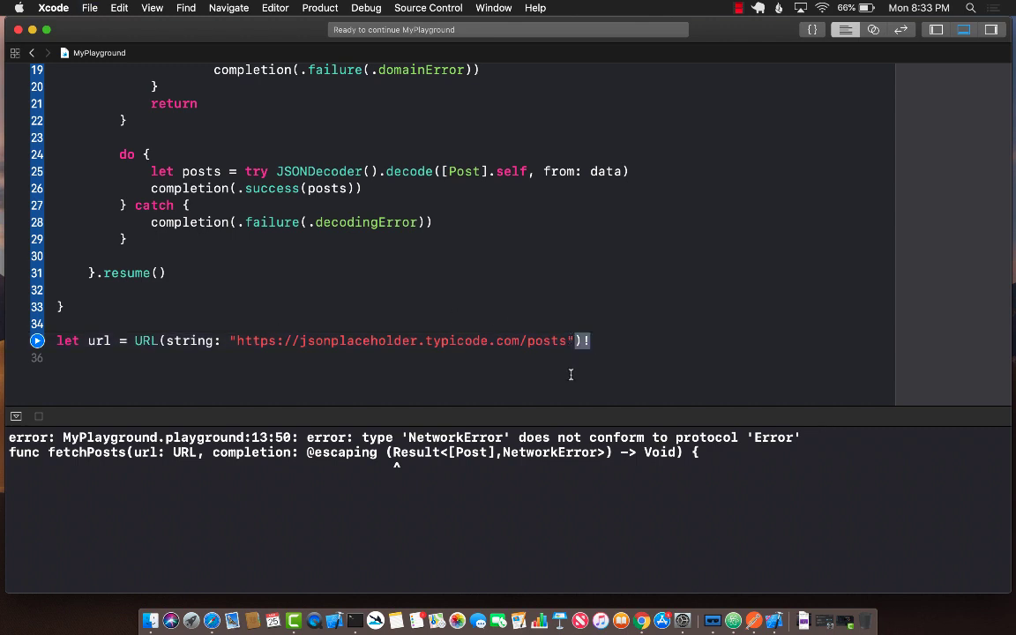
double_click(546, 340)
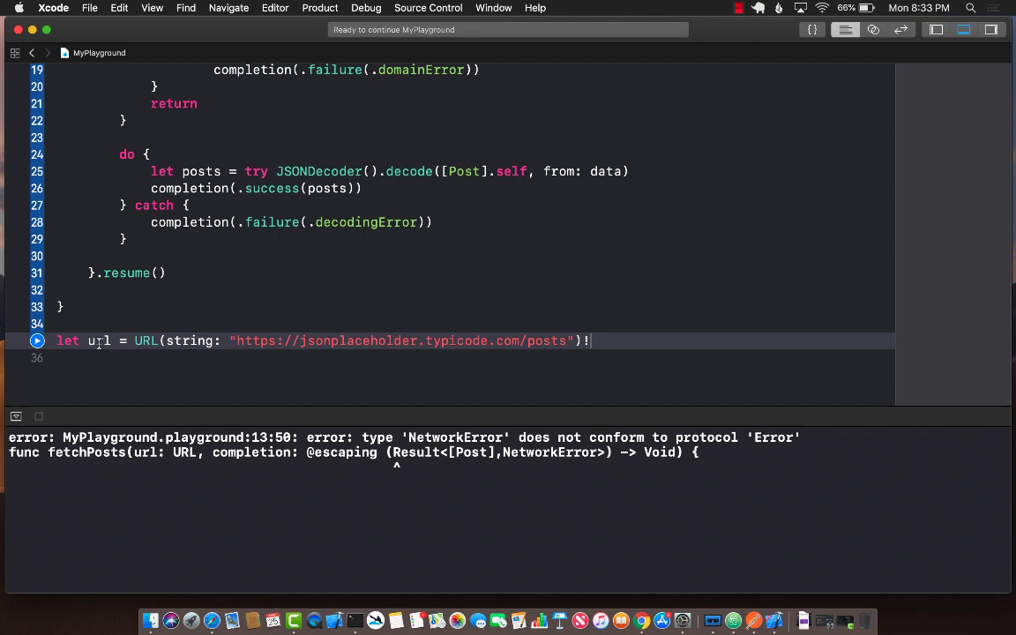
key(Return)
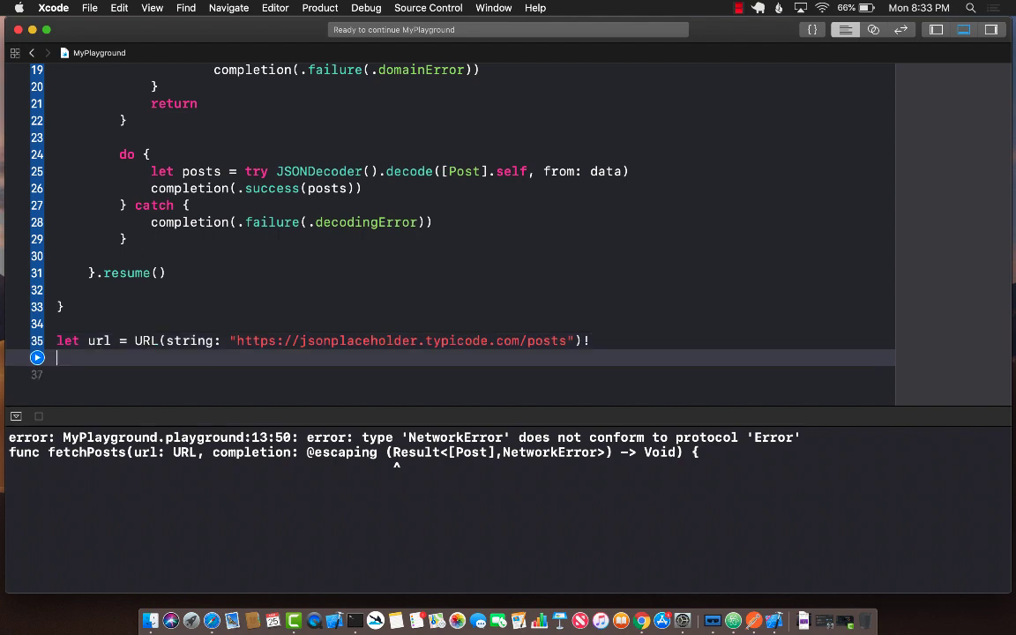
text(ferc)
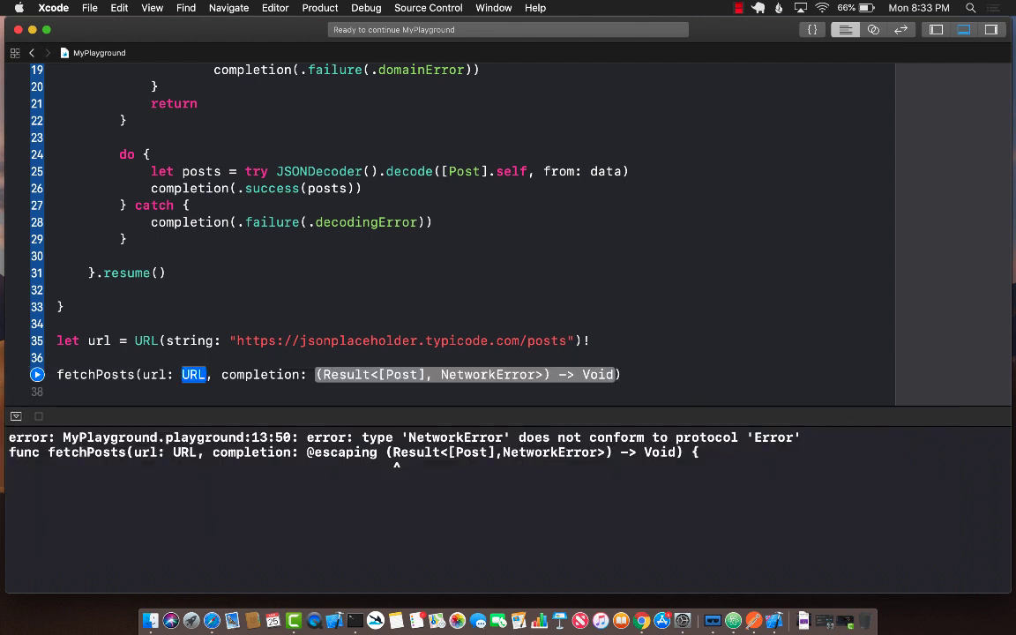
Step: Call fetchPosts(url:) with a 'result in' closure and start a switch over result
text(url: url) {)
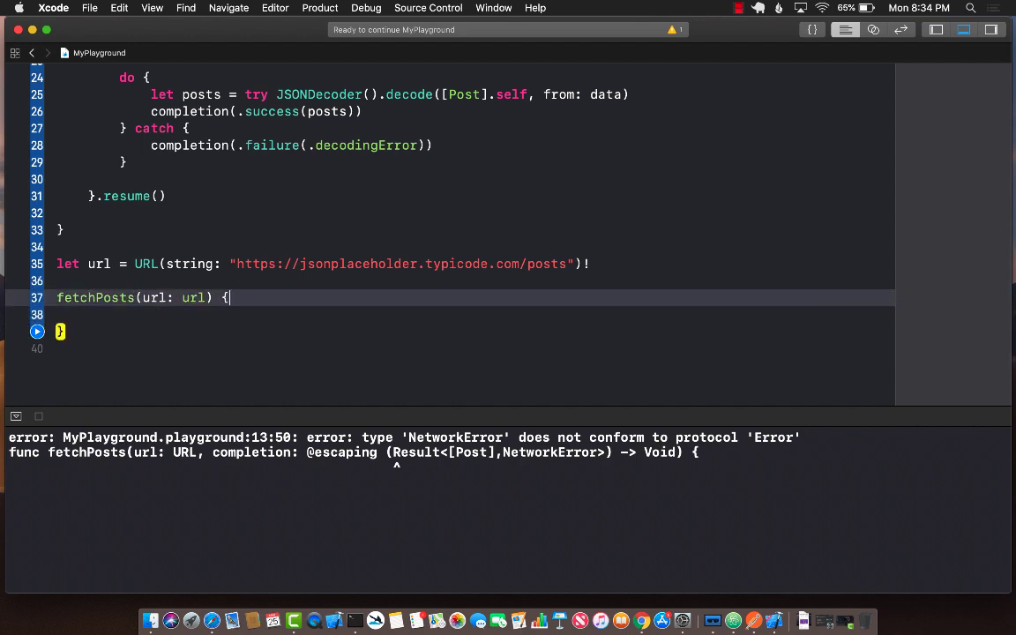
text(result in)
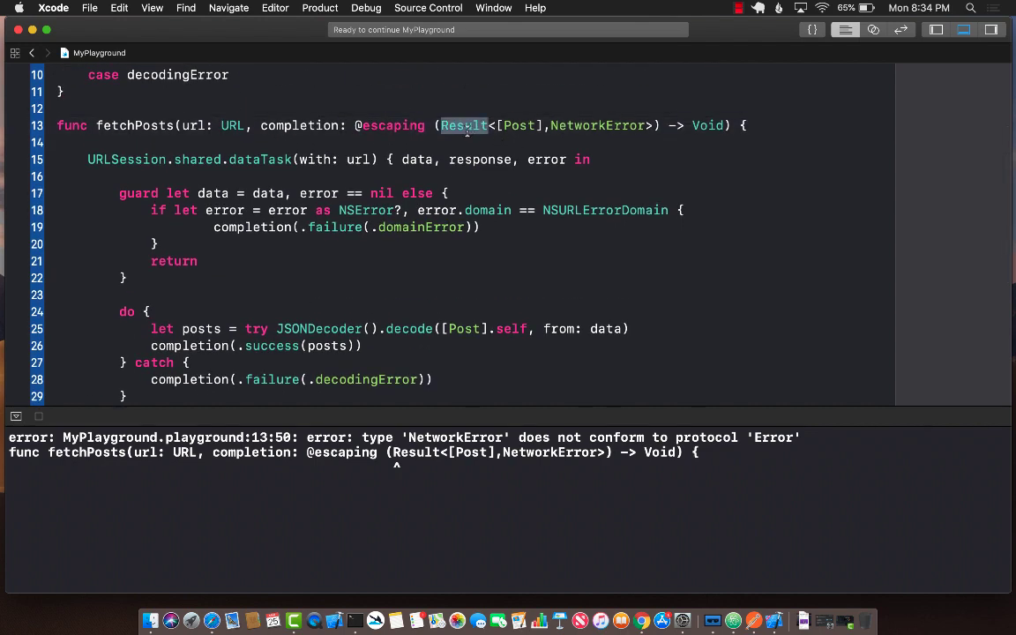
scroll(down, 3)
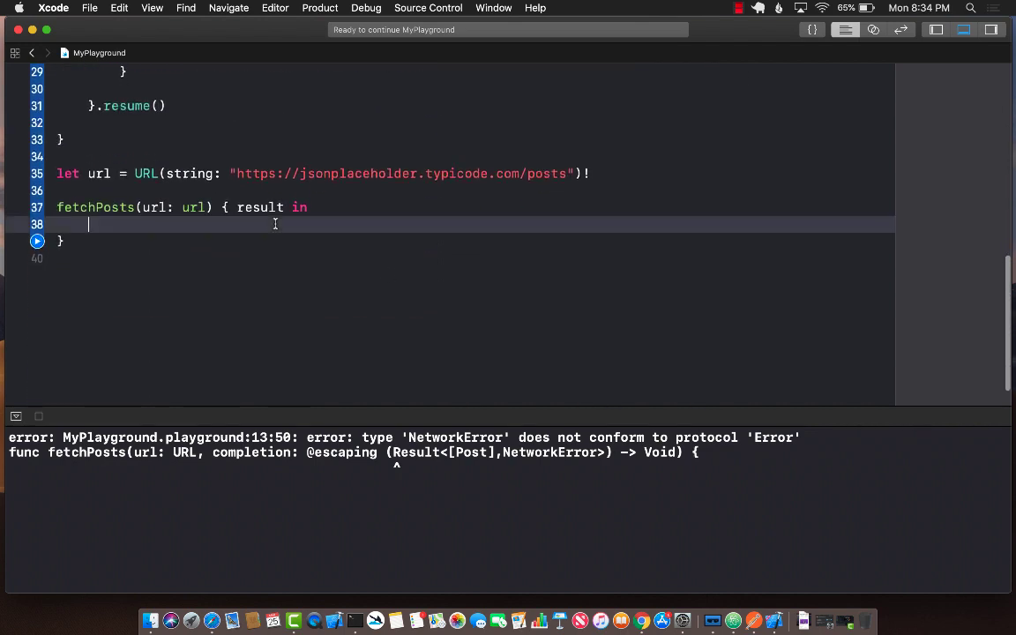
text(swith)
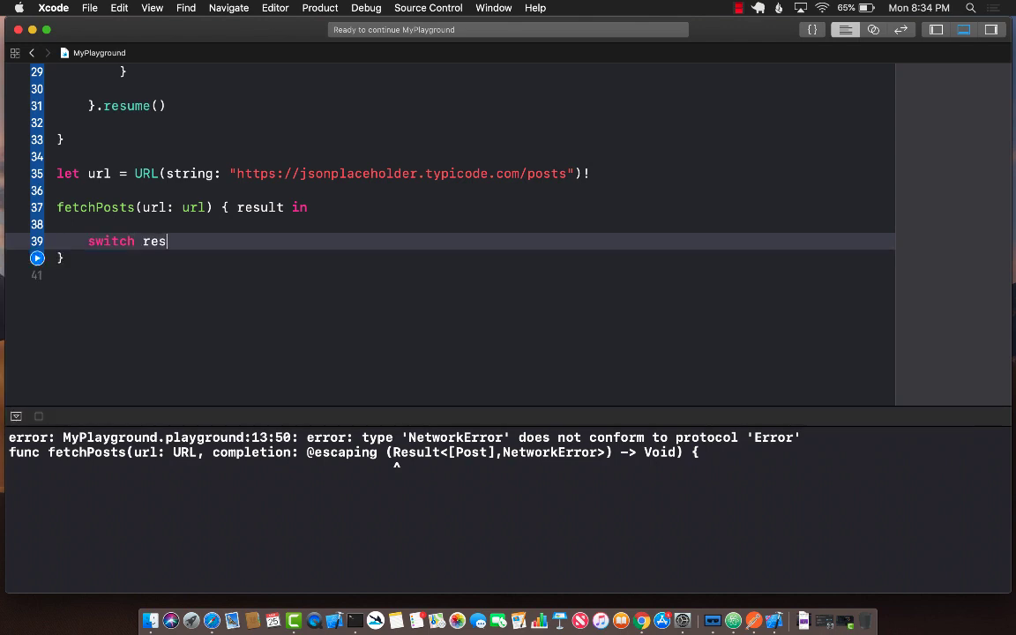
text(ult {)
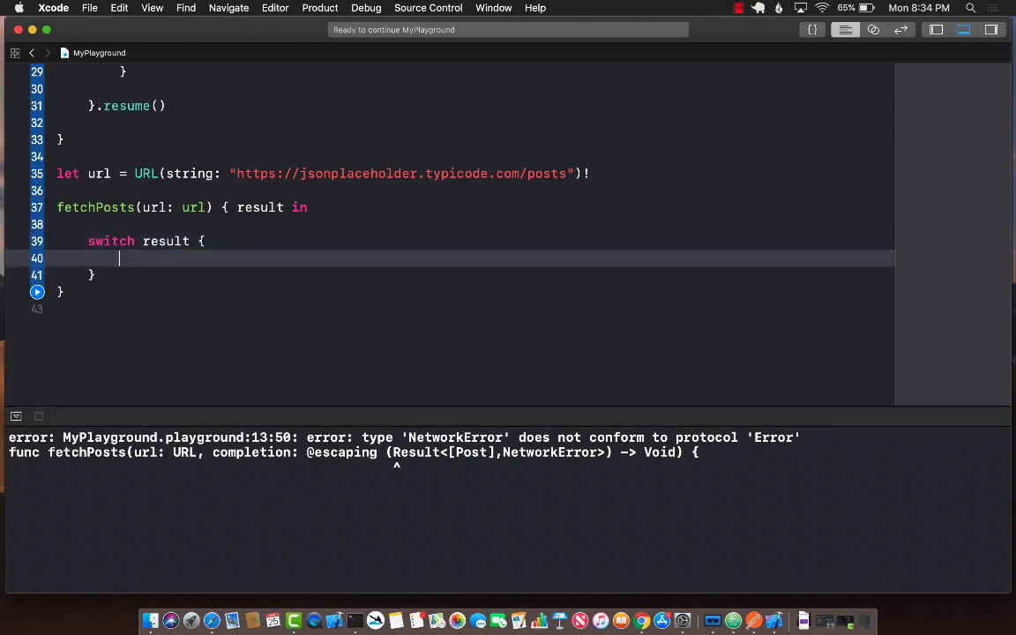
Step: Add case .success(let posts) printing posts and case .failure printing "FAILED"
text(case .su)
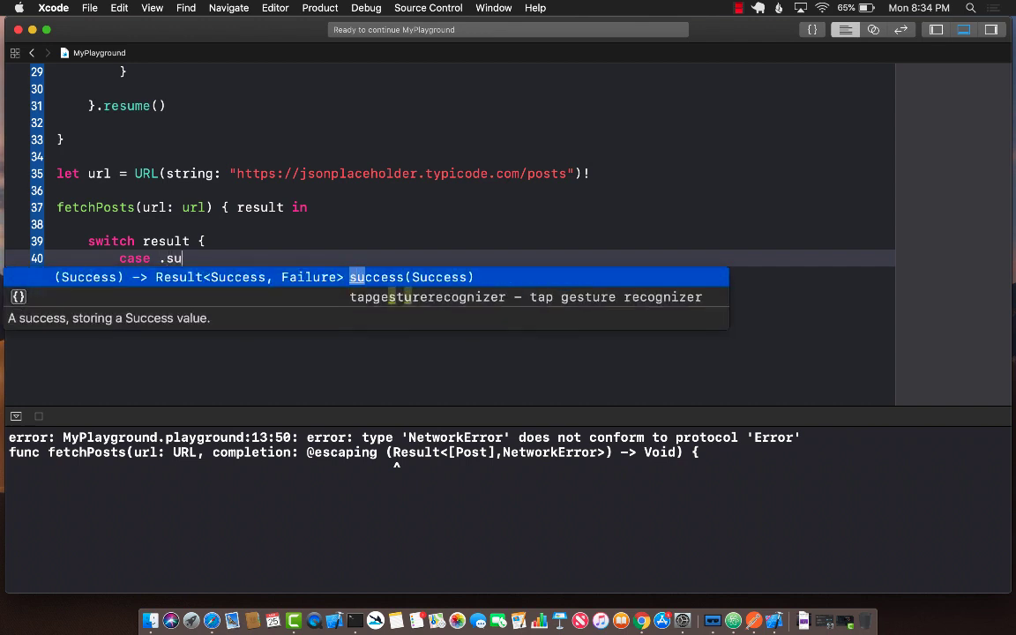
text(ccess(let posts)
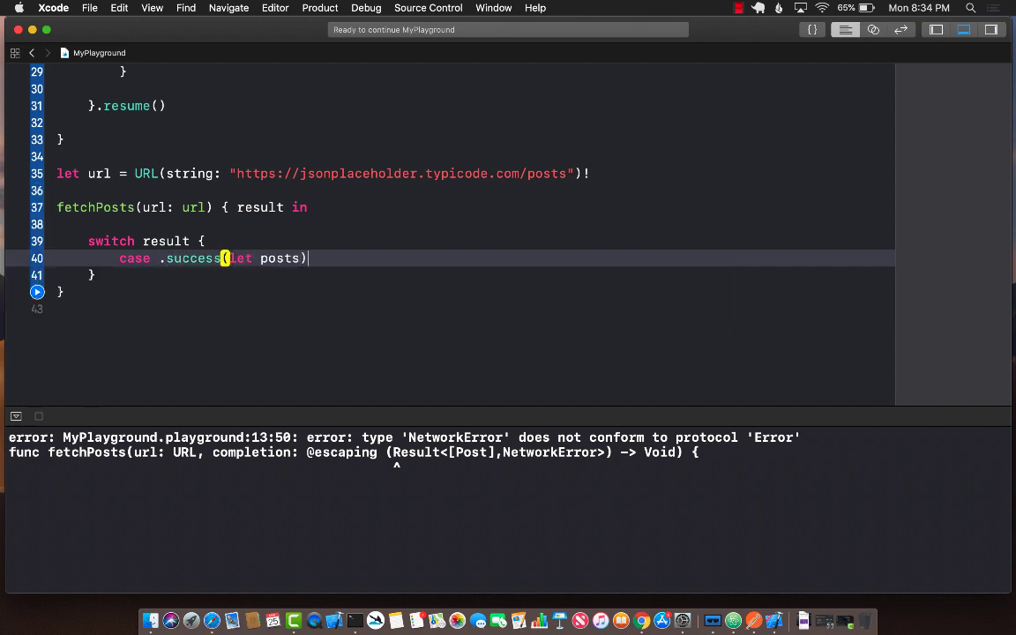
key(Return)
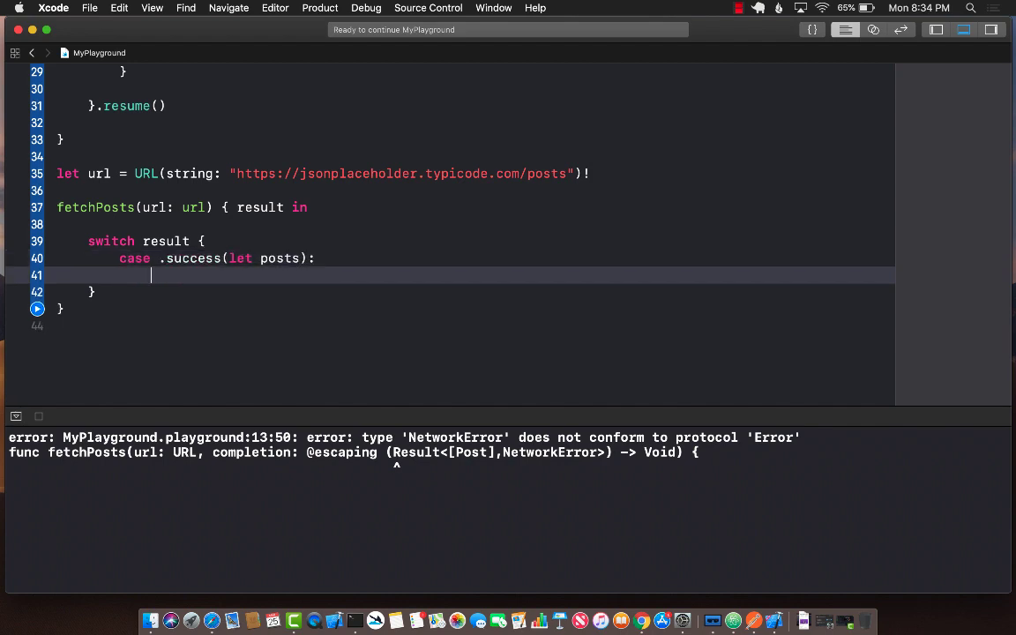
text(print(o)
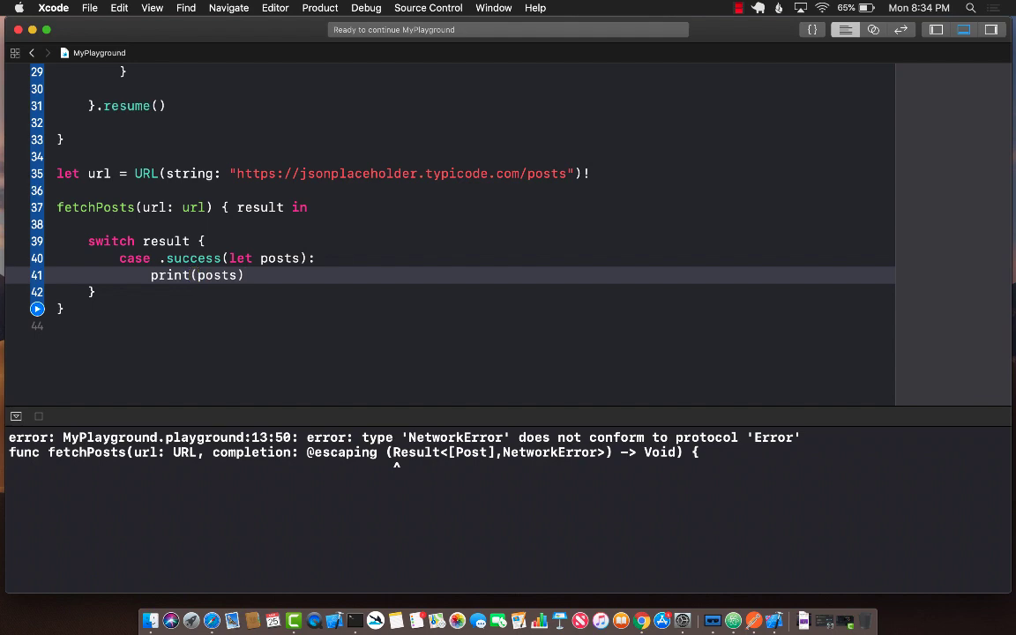
text(case .failure:)
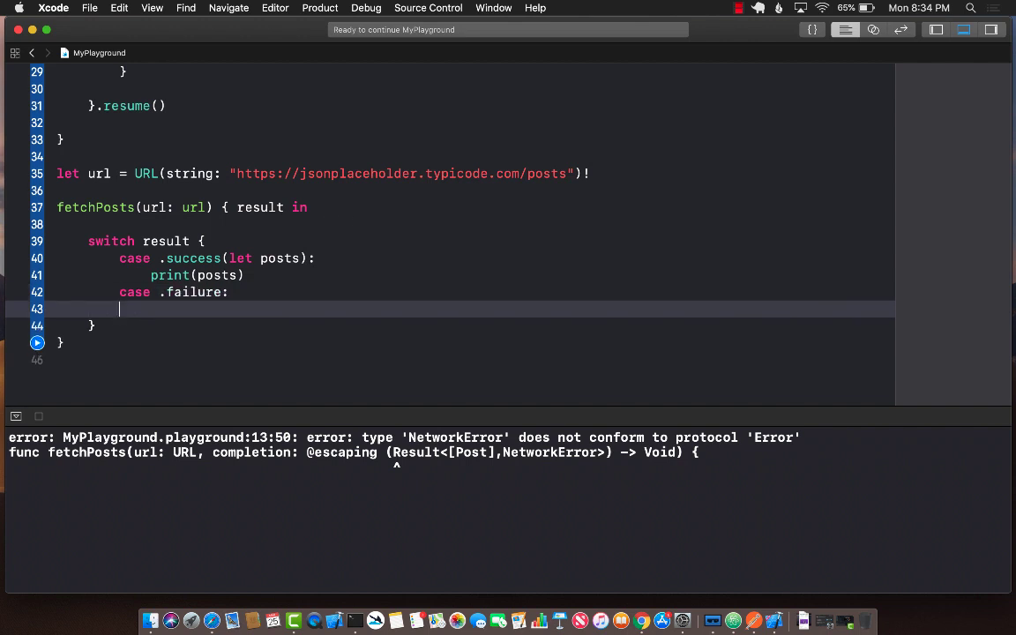
text(print(")
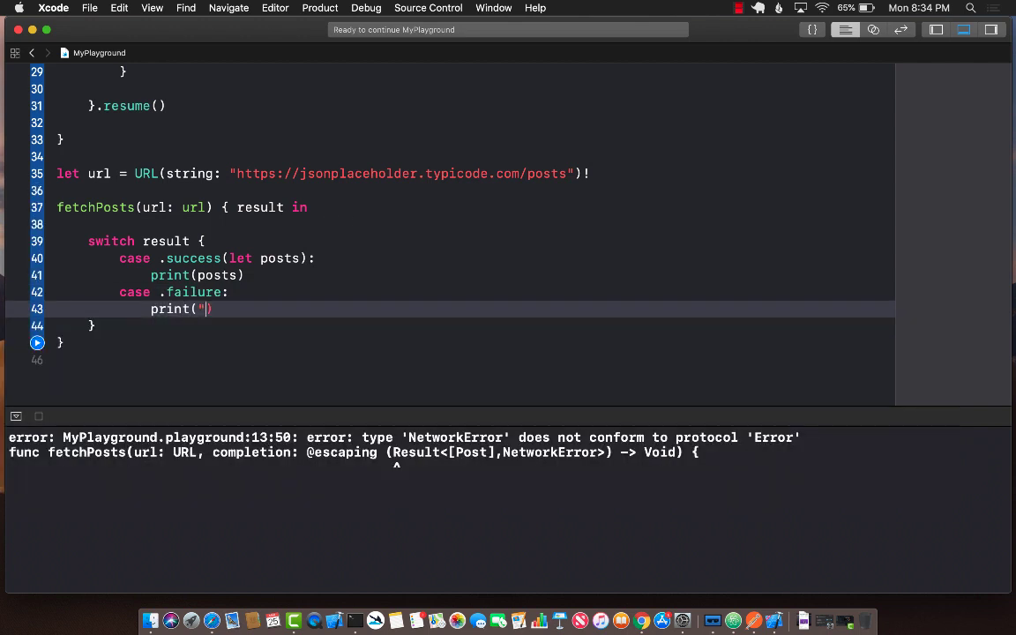
text(FAILED)
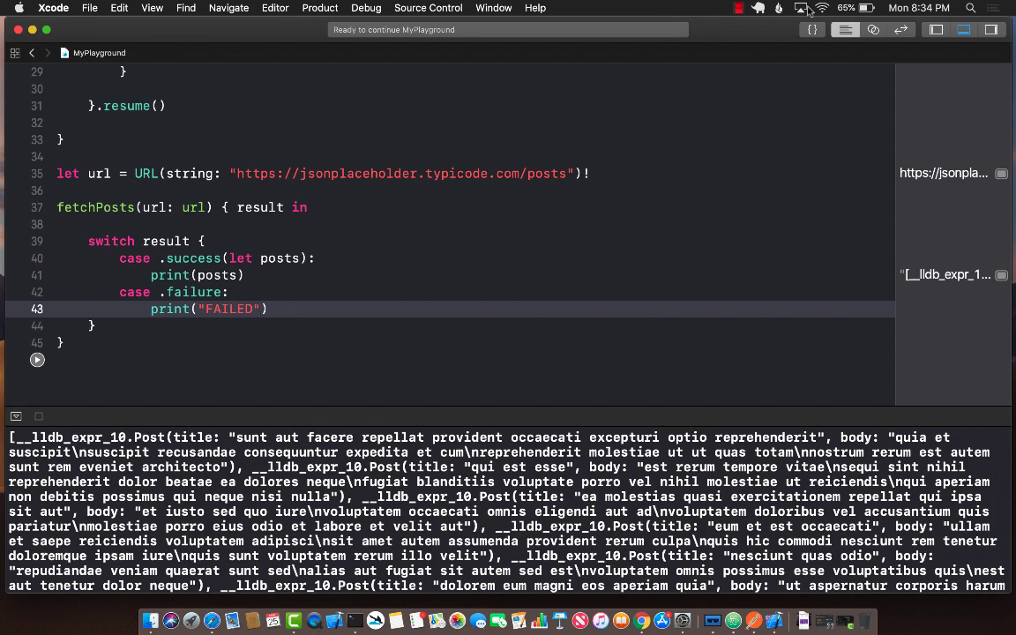
Step: Run the playground so the fetchPosts result is printed in the console
click(822, 7)
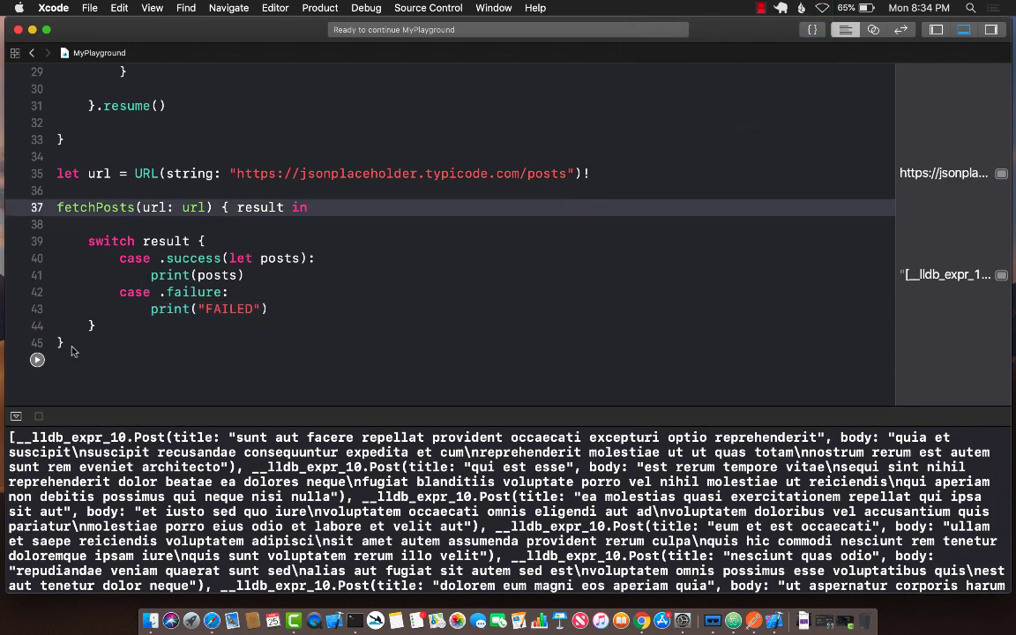
click(37, 360)
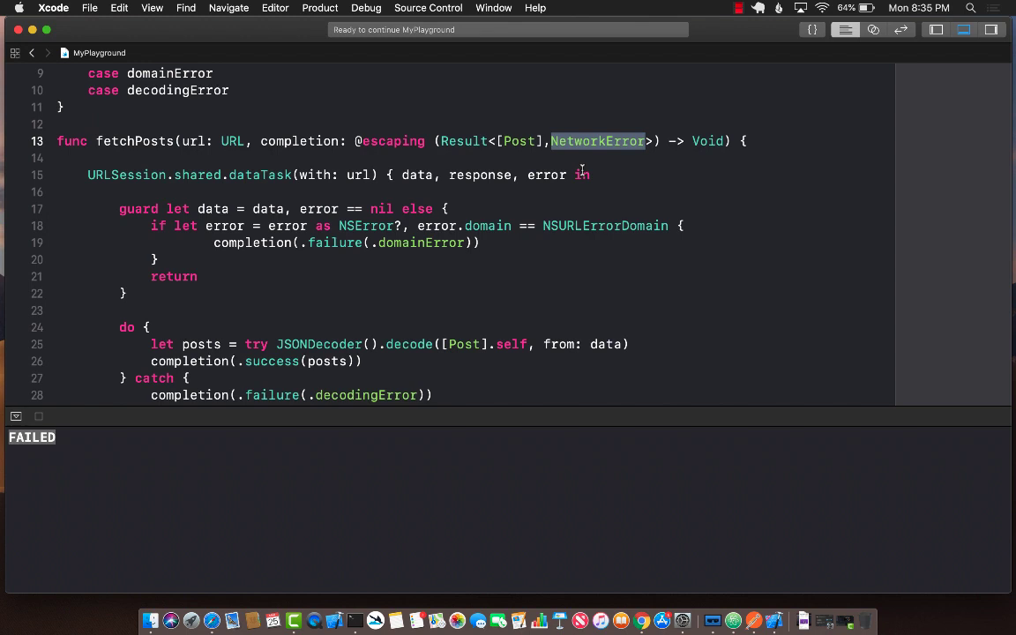
double_click(462, 141)
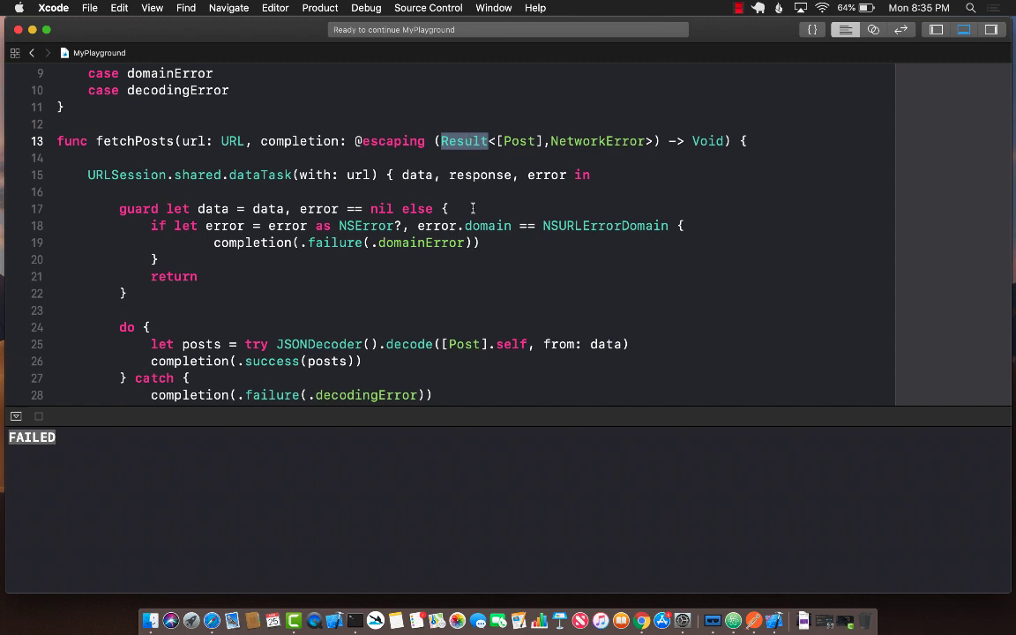
scroll(down, 3)
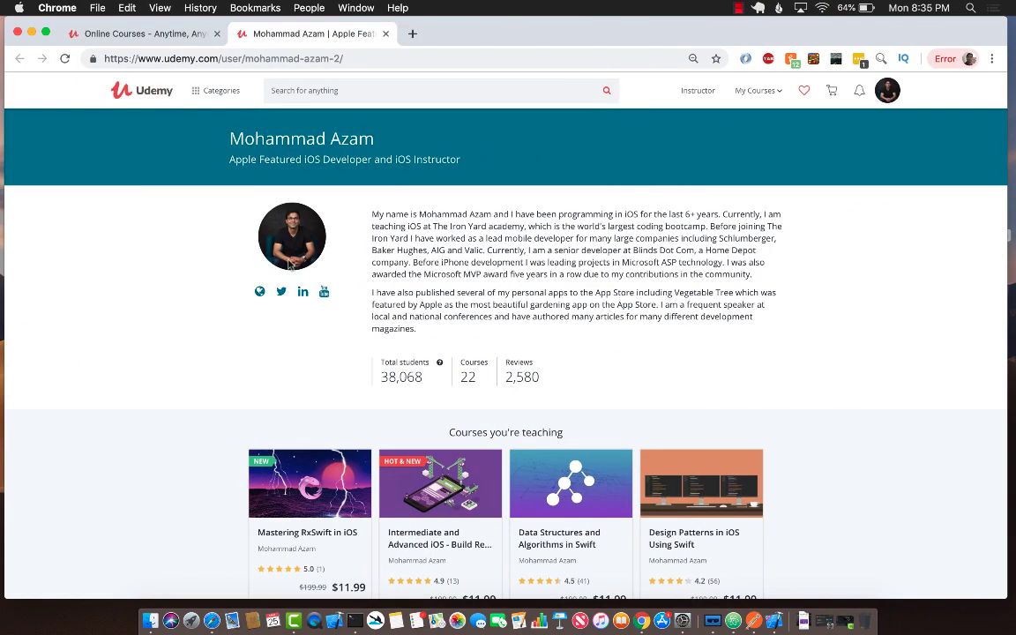
mouse_move(102, 296)
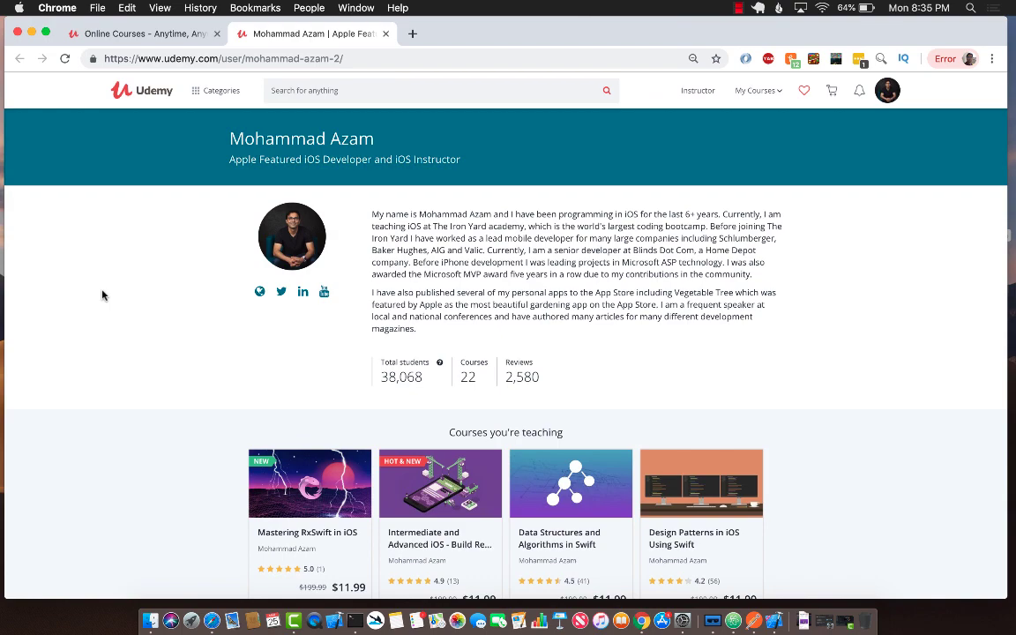
Step: Scroll through the instructor's Udemy course grid down to the Swift and blockchain titles and back up
scroll(down, 3)
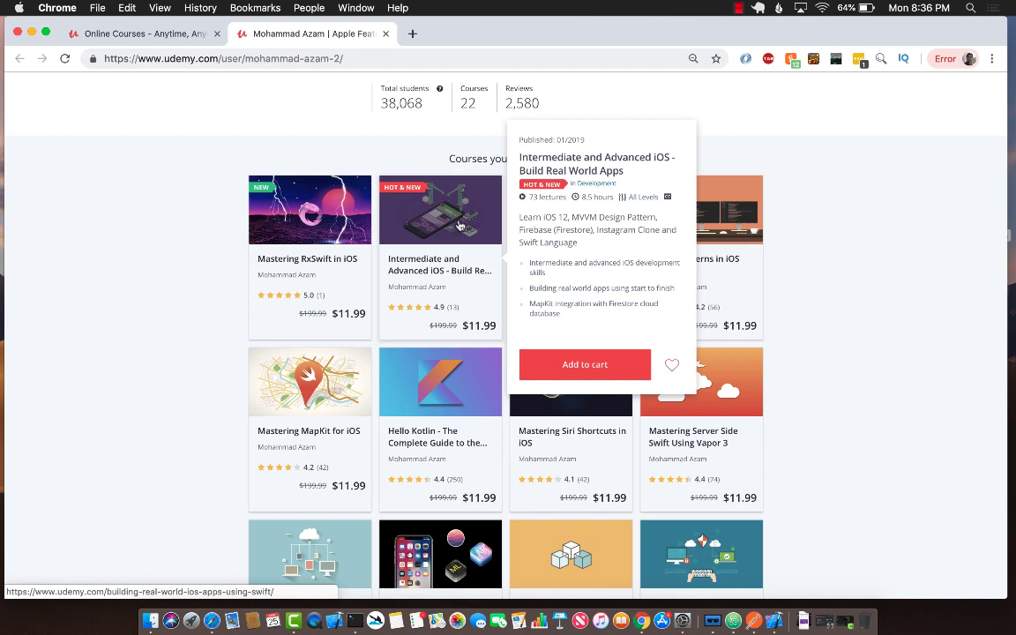
mouse_move(445, 203)
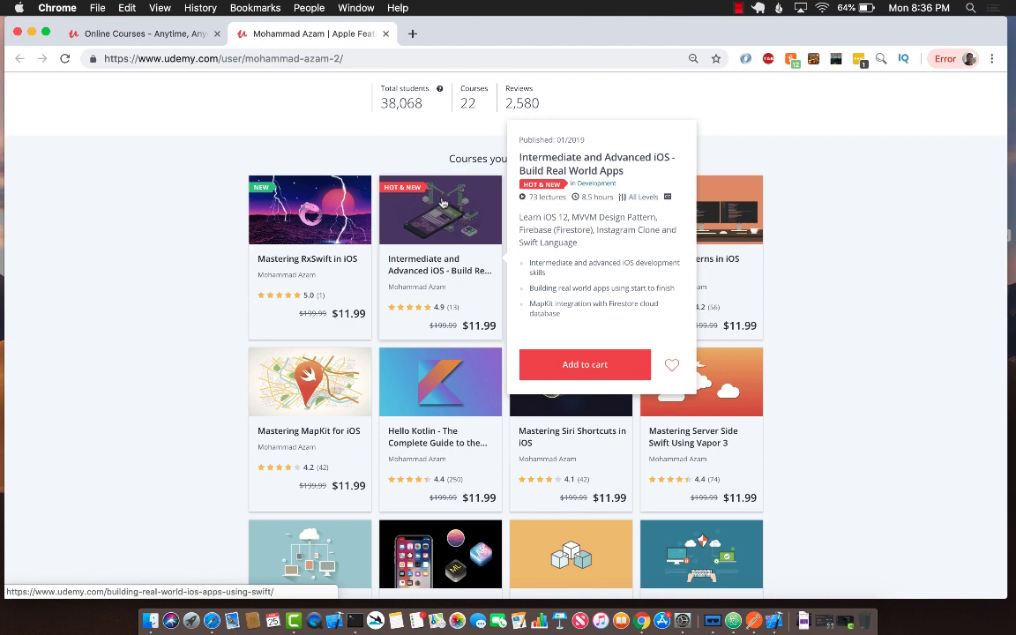
mouse_move(837, 219)
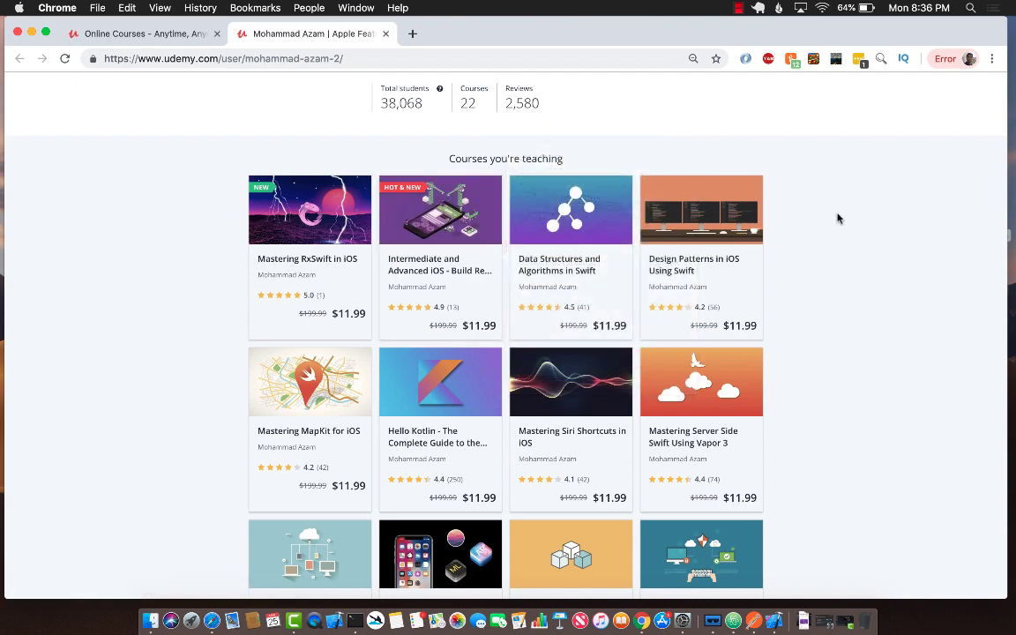
scroll(down, 3)
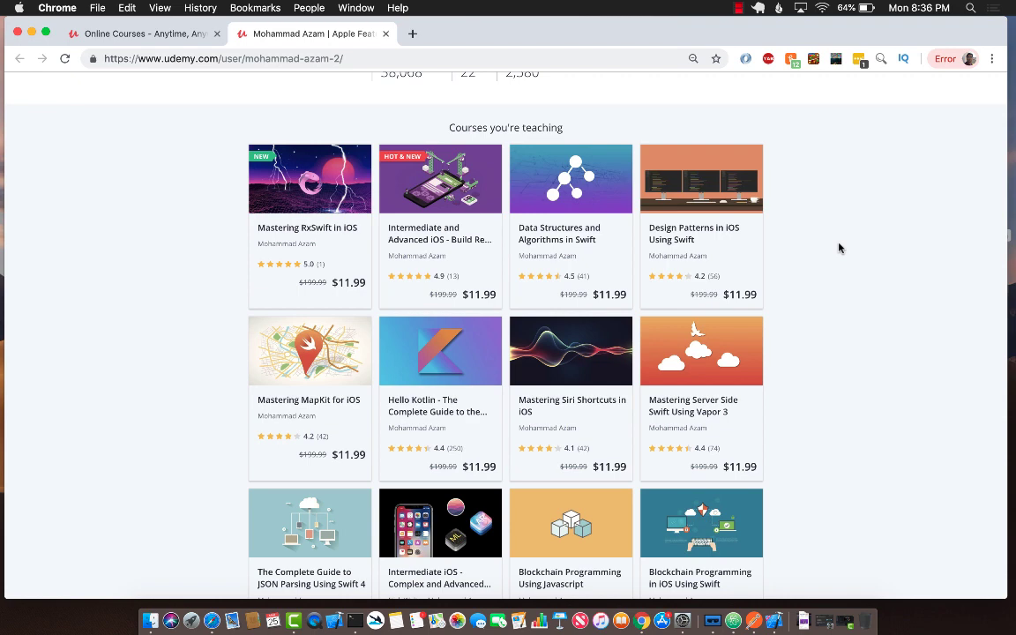
scroll(down, 3)
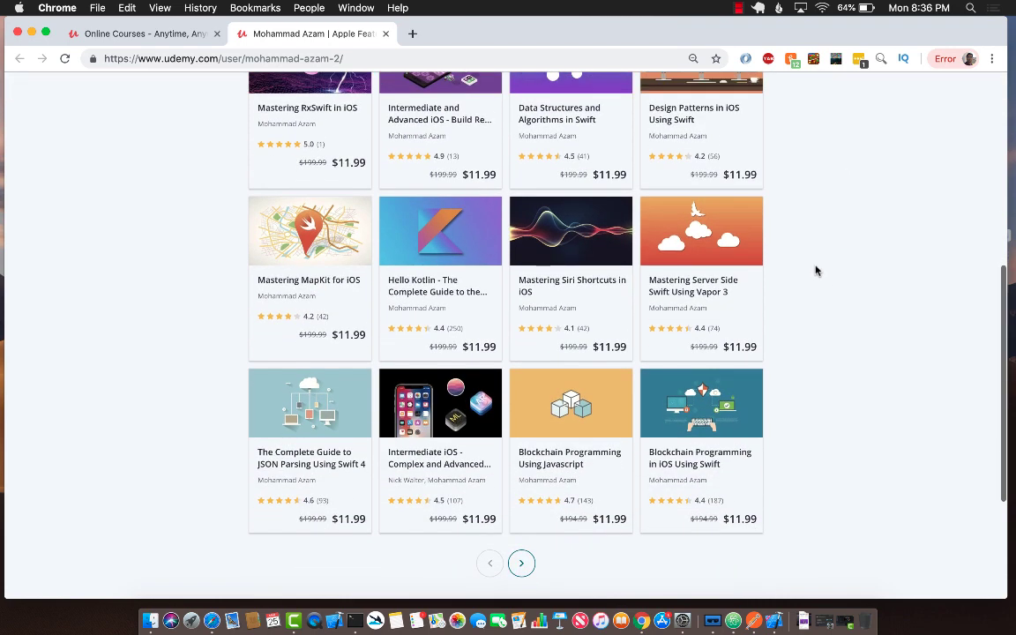
mouse_move(701, 291)
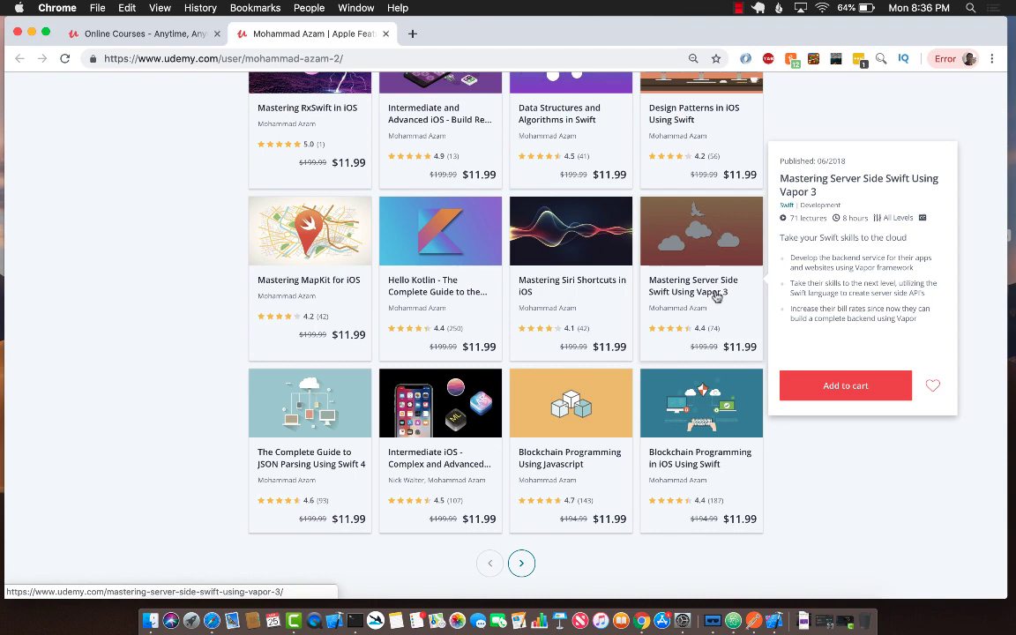
mouse_move(702, 402)
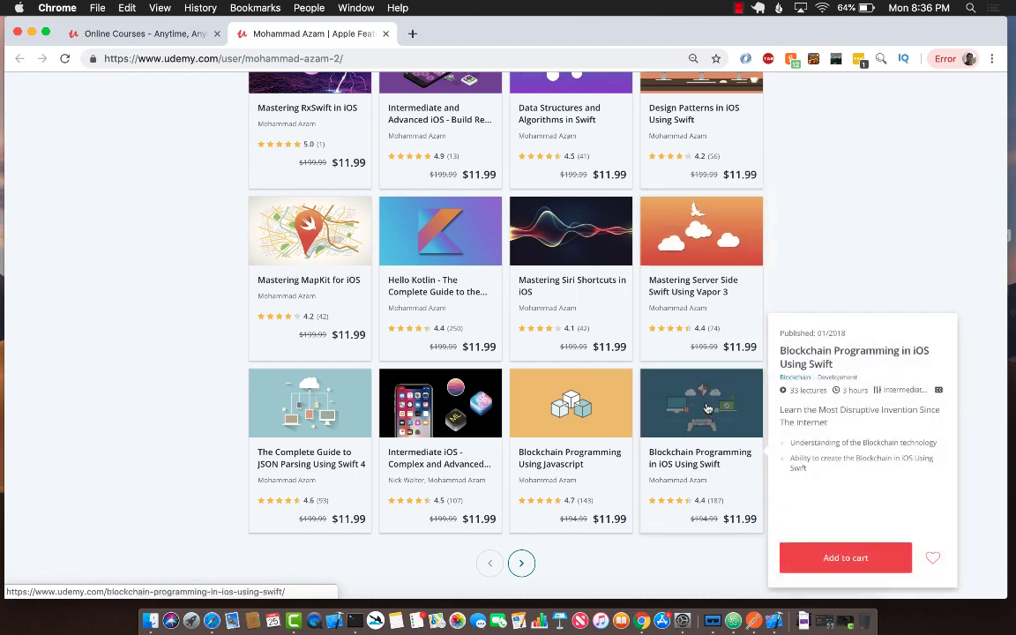
mouse_move(180, 405)
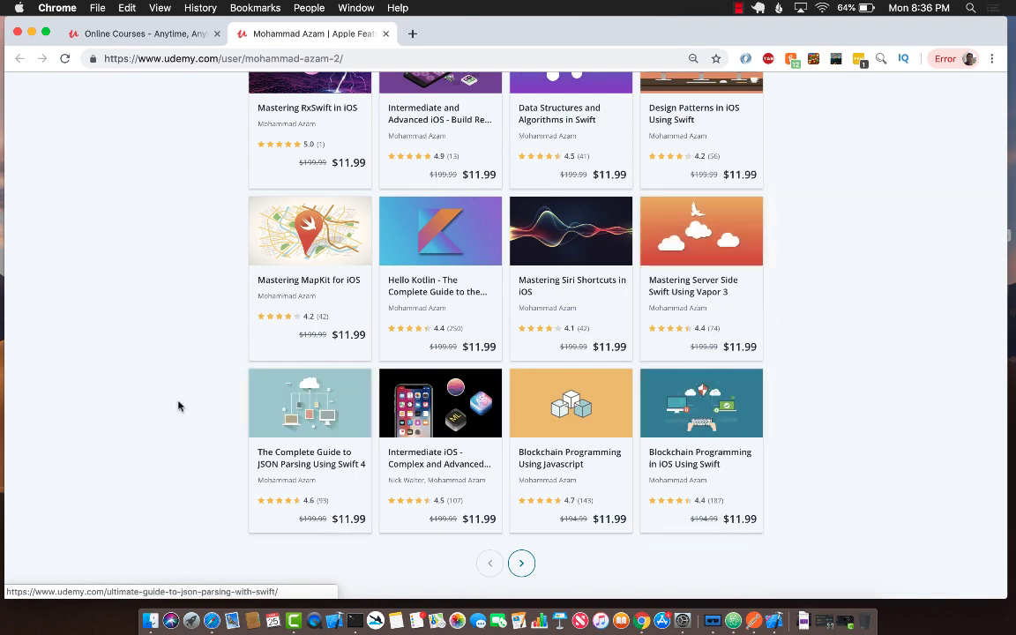
scroll(up, 3)
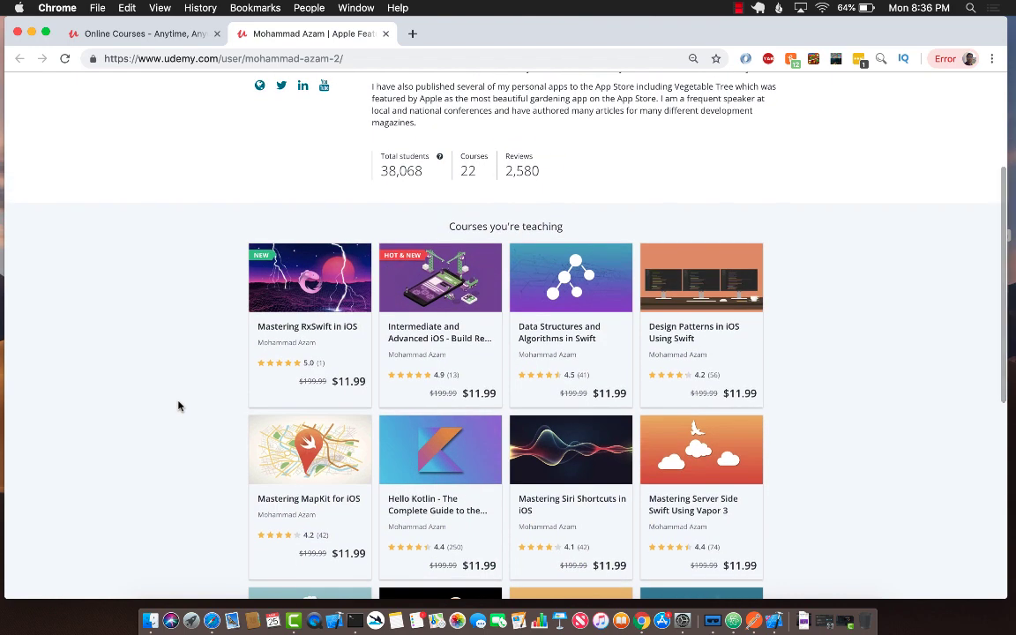